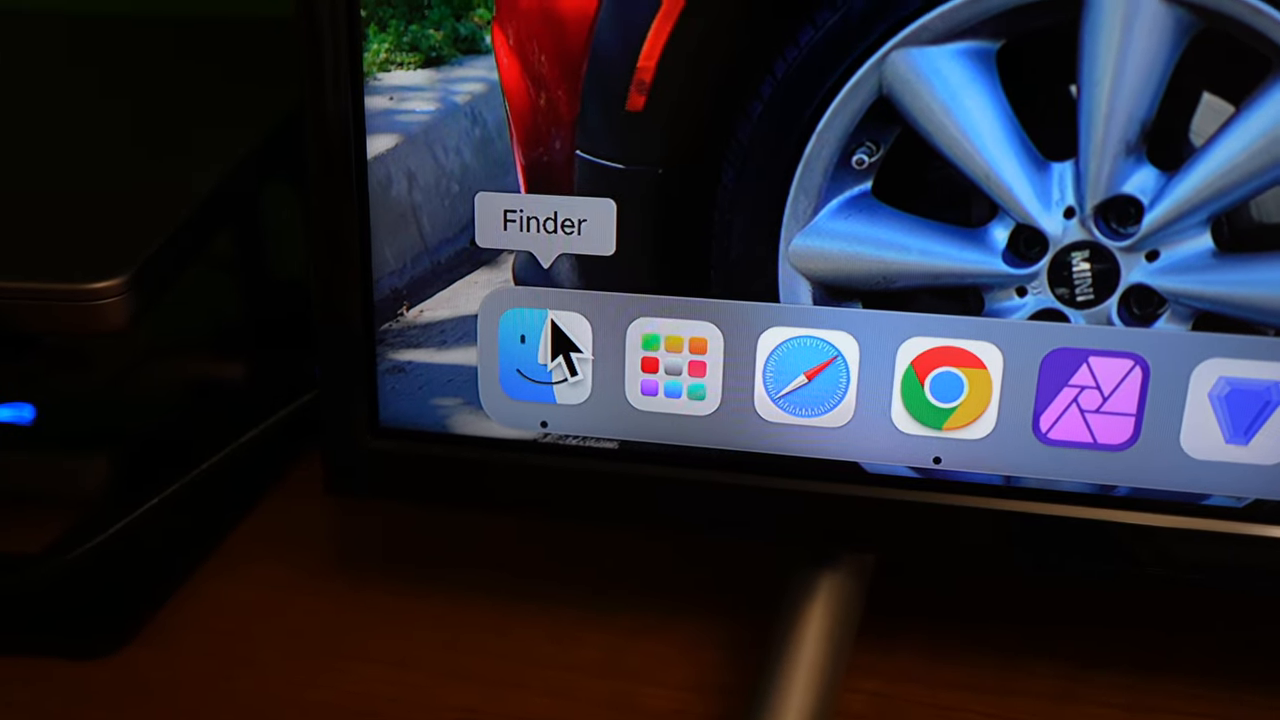
- Bring up a Finder window showing the connected external drives in the sidebar
left_click(544, 364)
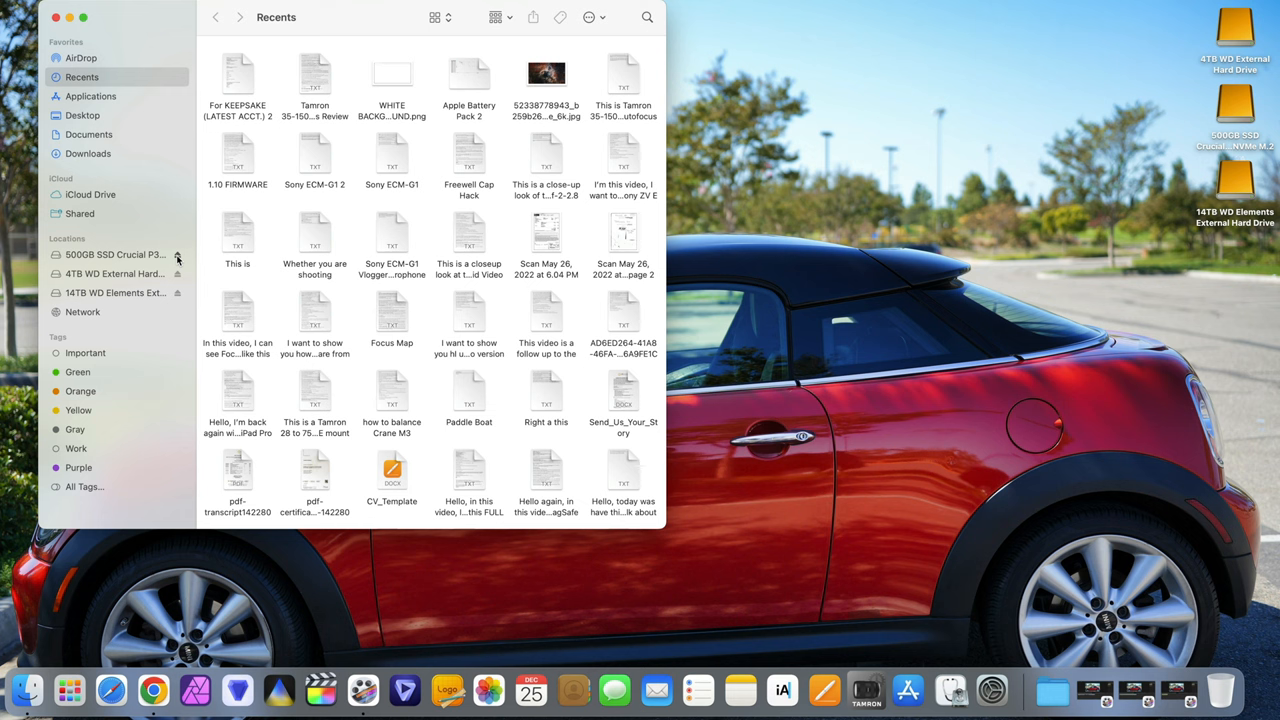
mouse_move(178, 292)
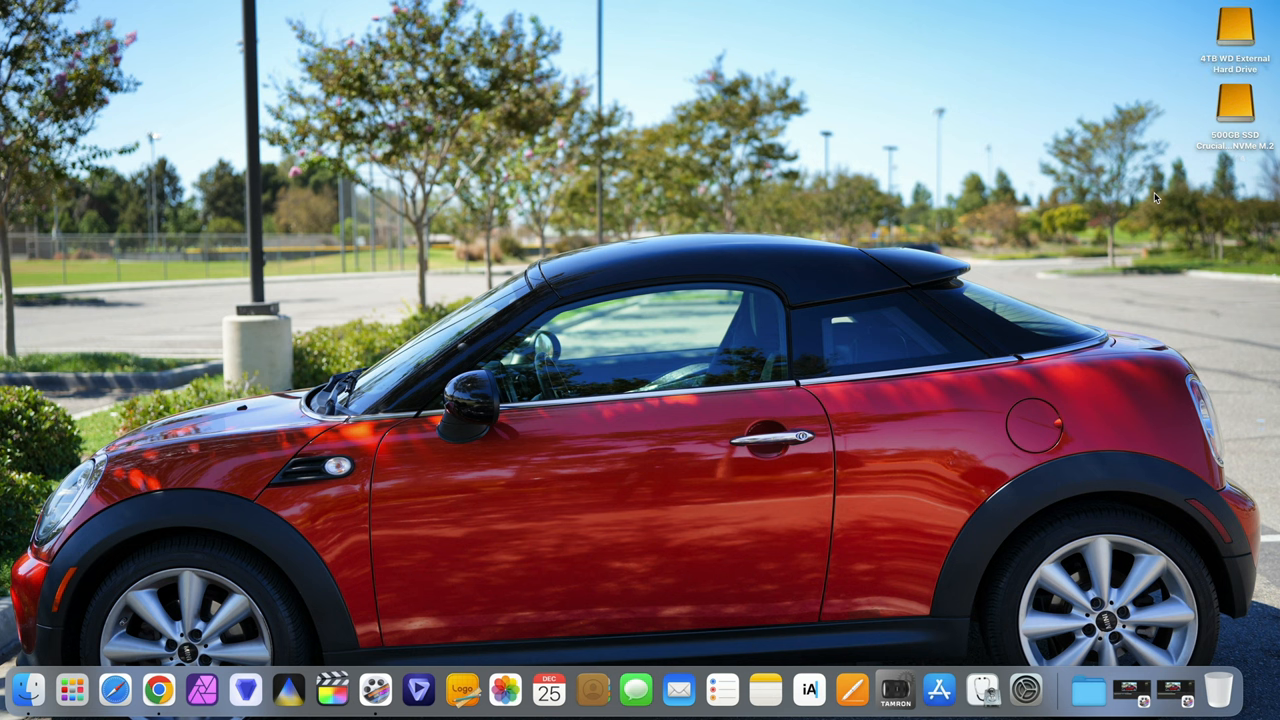
- Put the Mac to sleep from the Apple menu
left_click(158, 690)
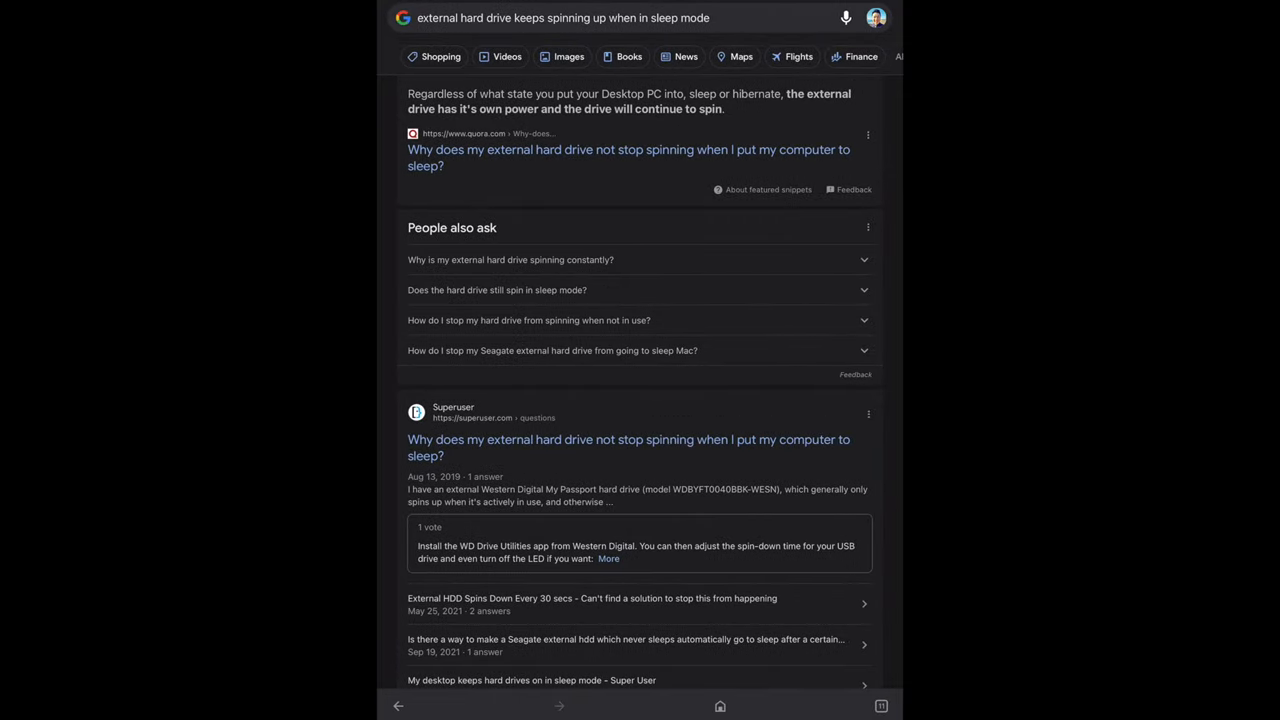
- Scroll through the Google results for 'external hard drive keeps spinning up when in sleep mode' to the See more button
scroll("down", 3)
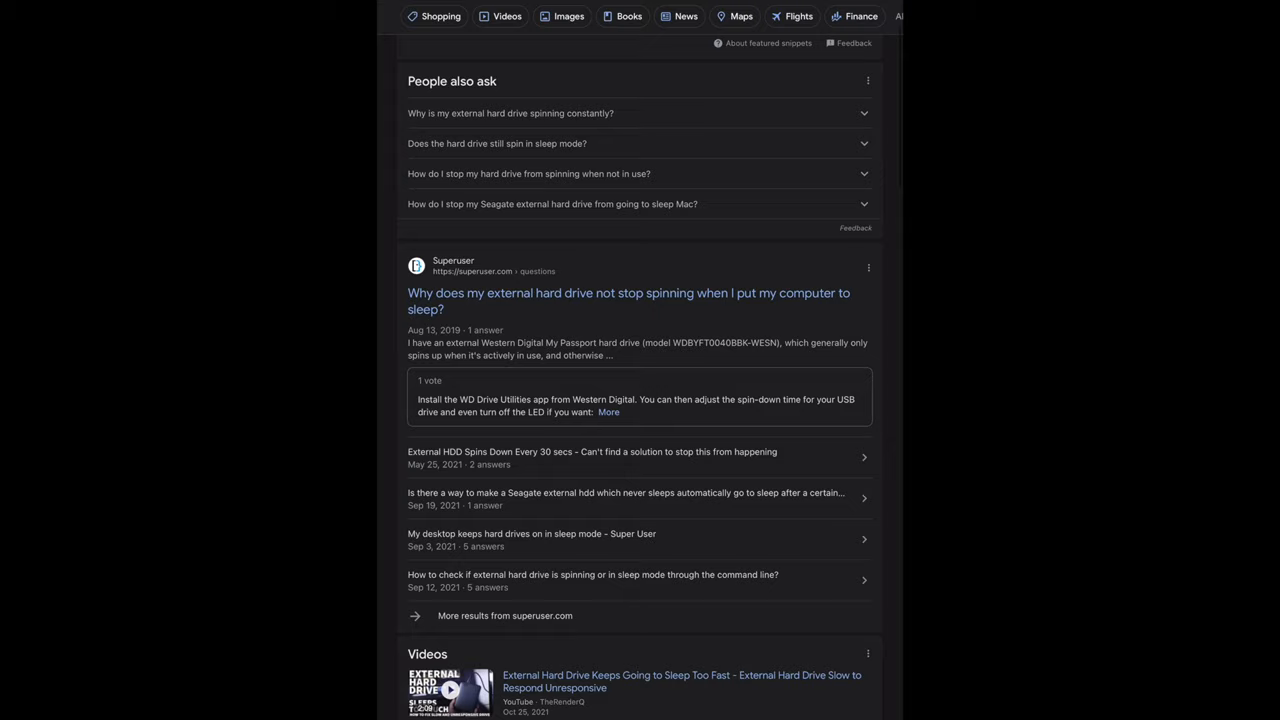
scroll("down", 3)
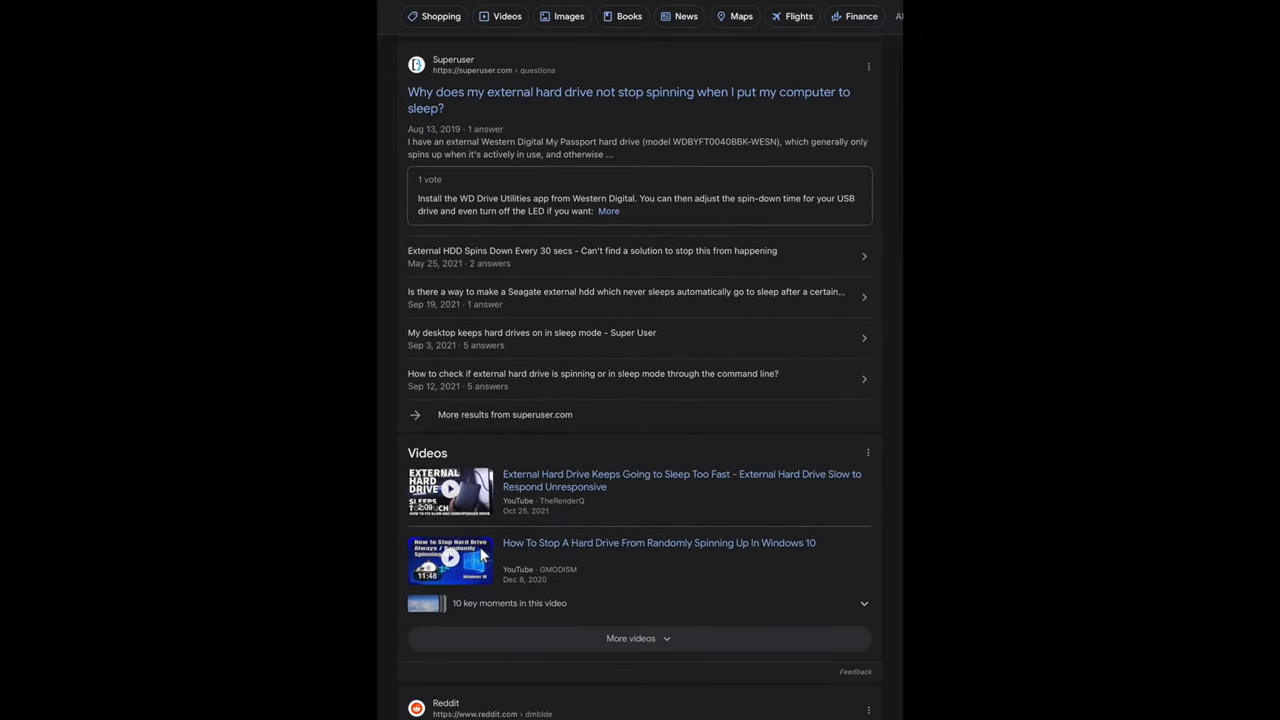
scroll("down", 3)
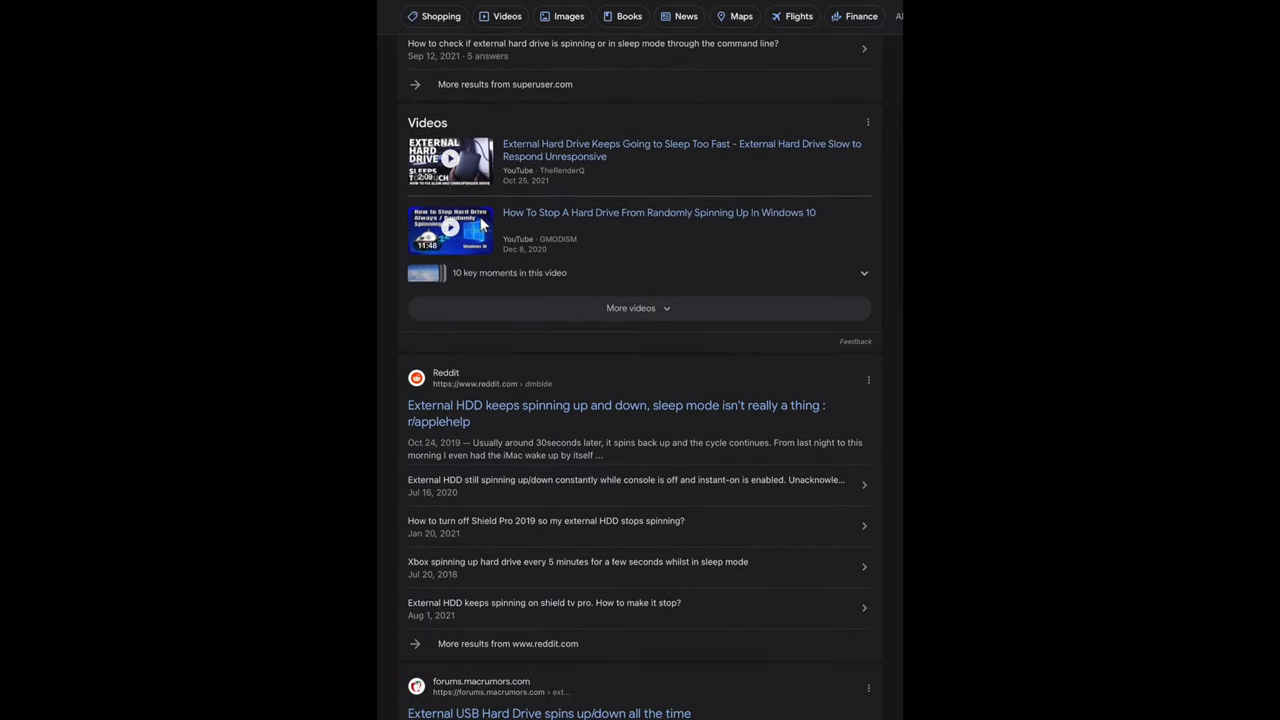
scroll("down", 3)
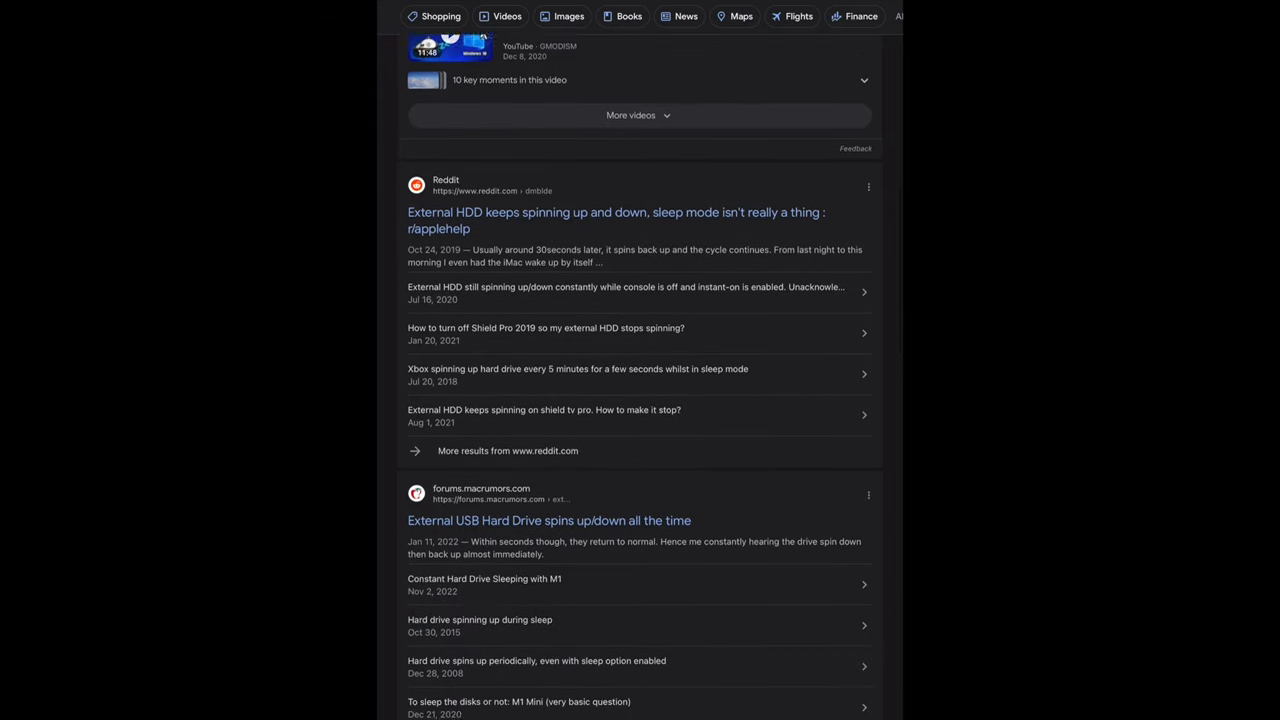
scroll("down", 3)
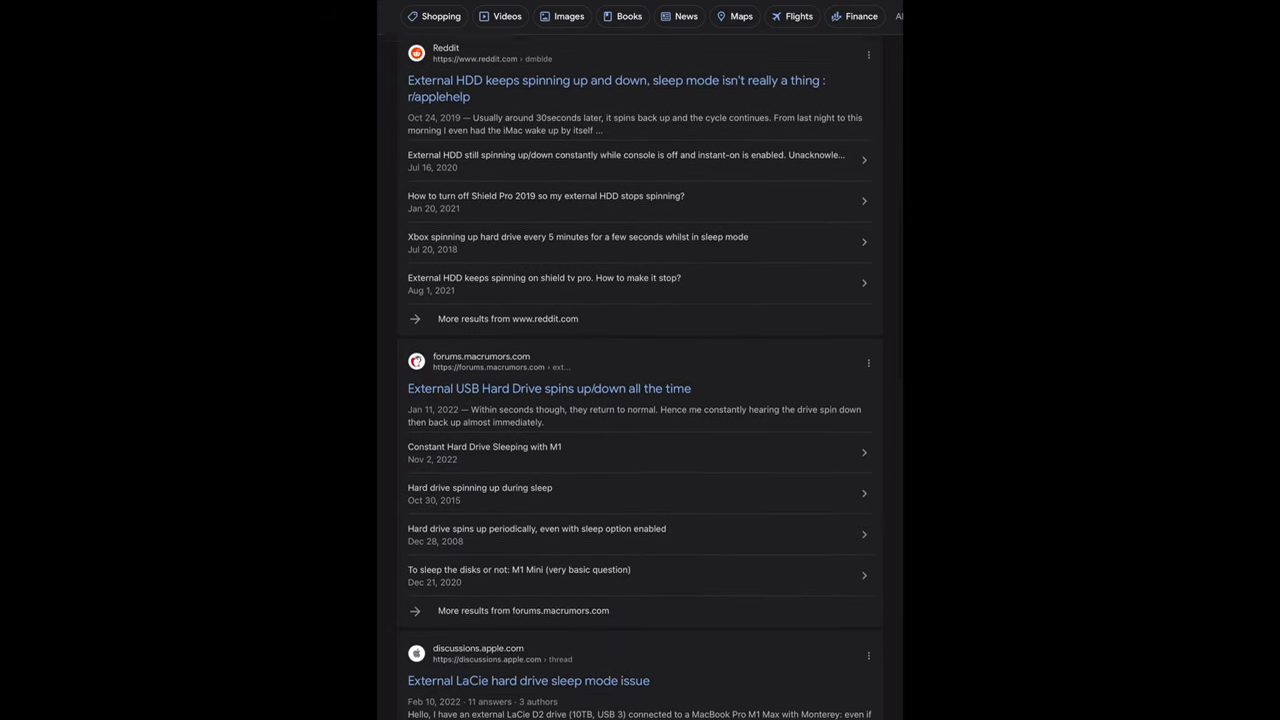
scroll("down", 3)
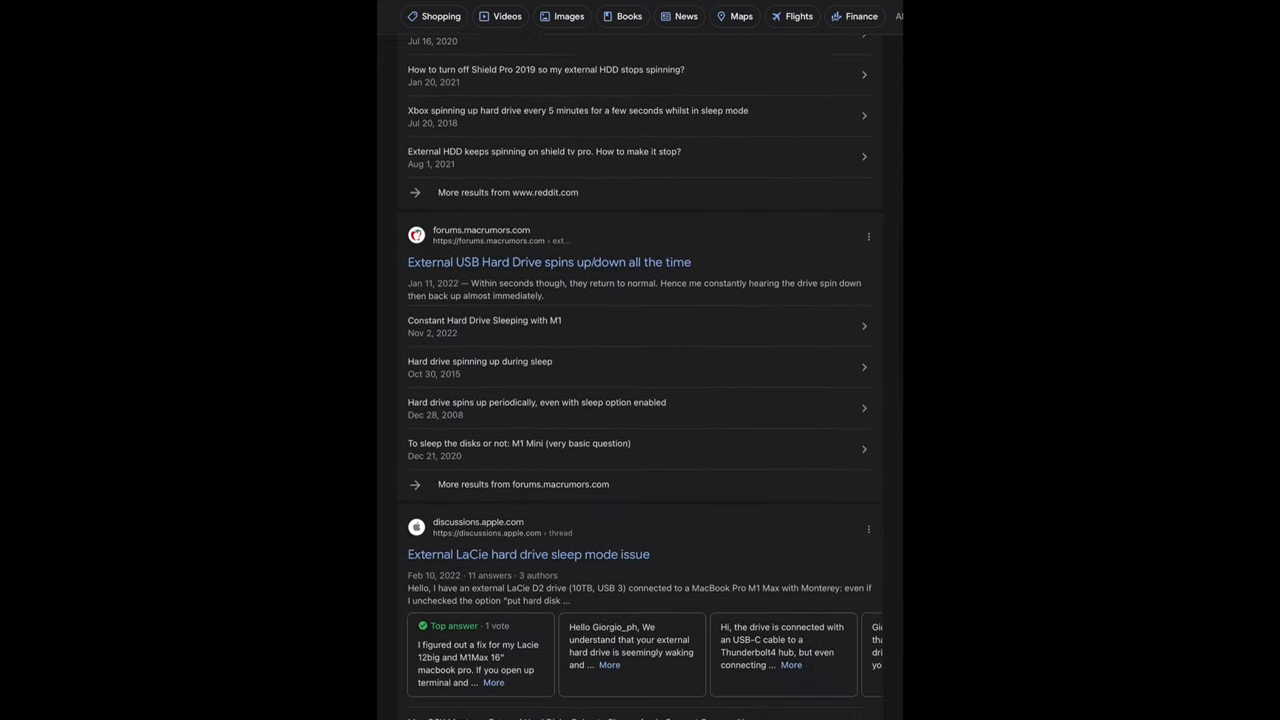
scroll("down", 3)
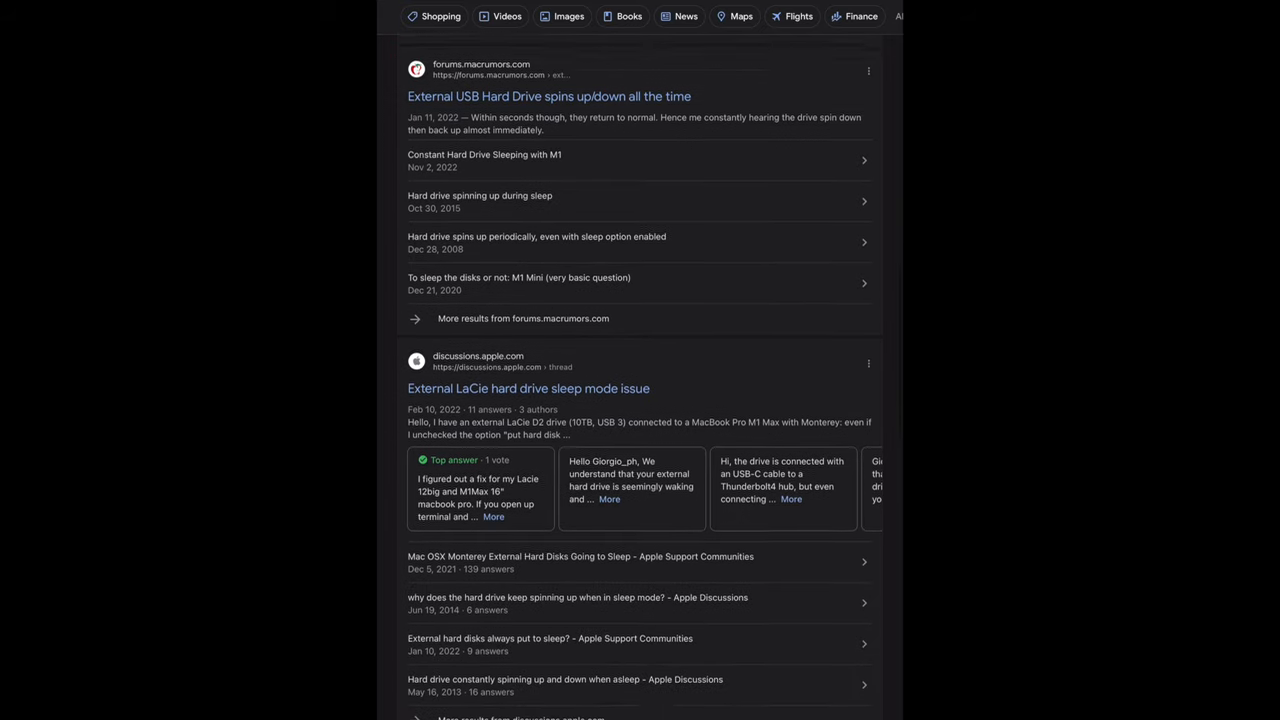
scroll("down", 3)
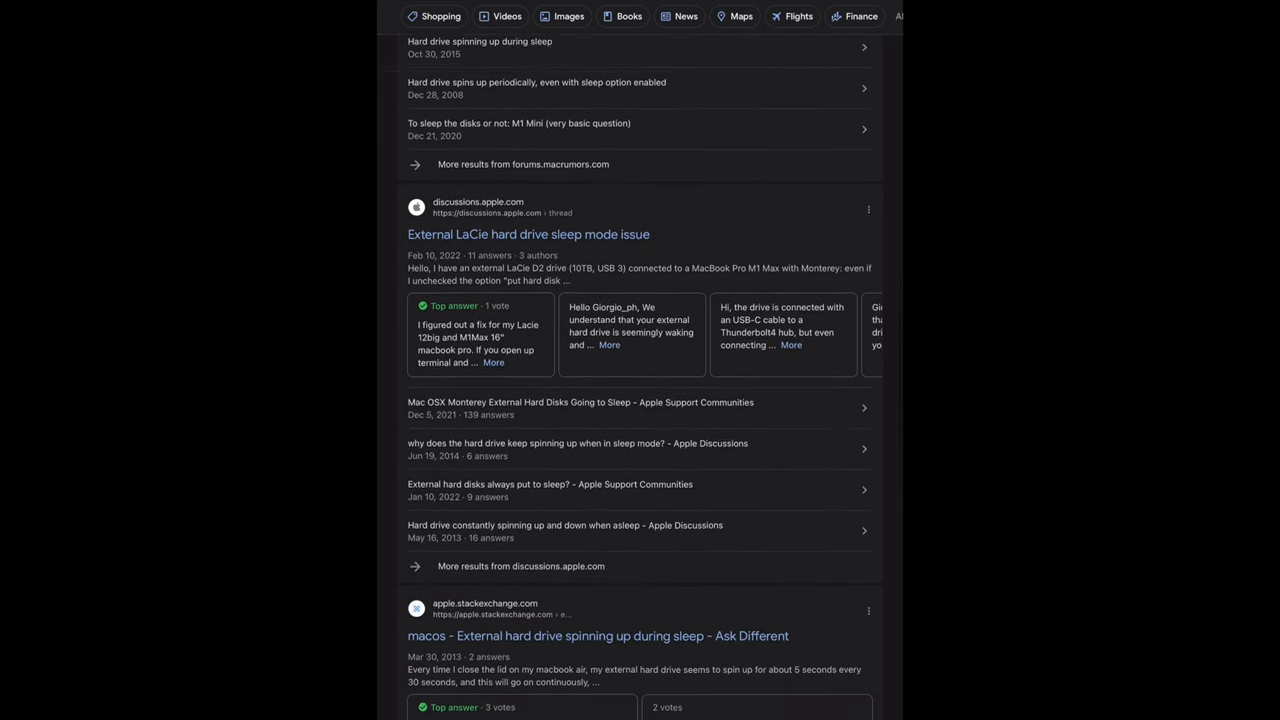
scroll("down", 3)
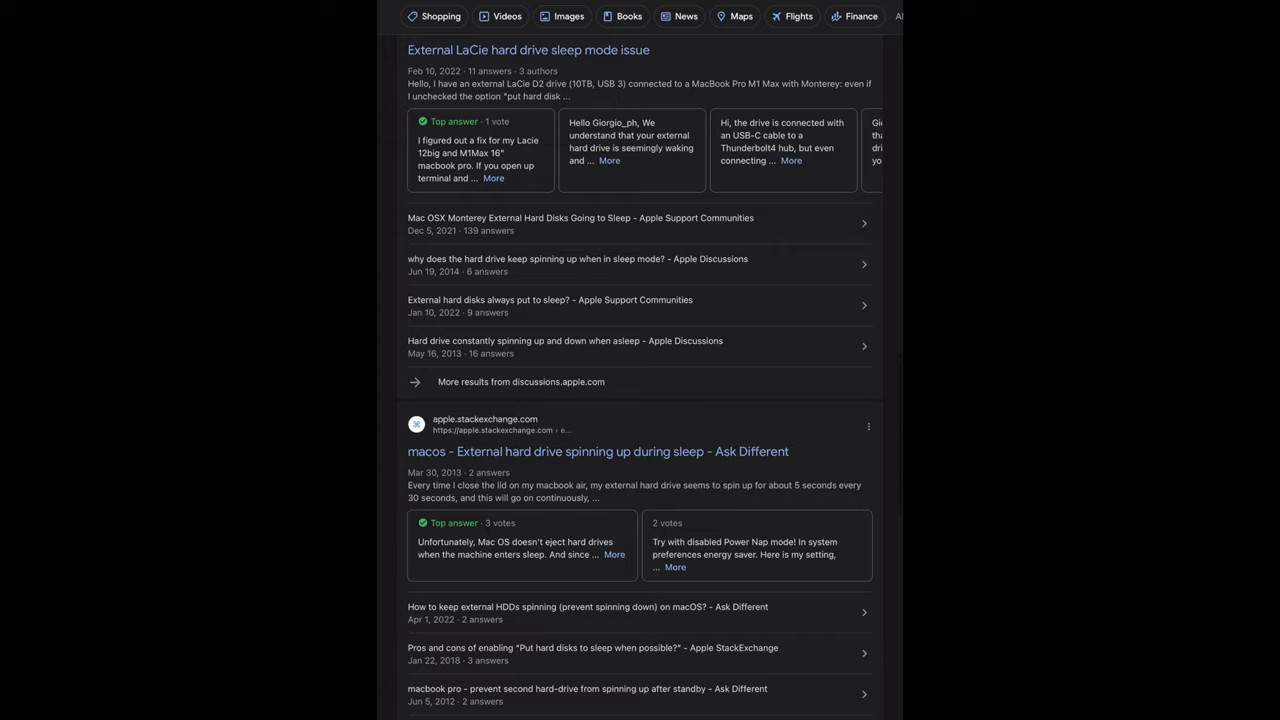
scroll("down", 3)
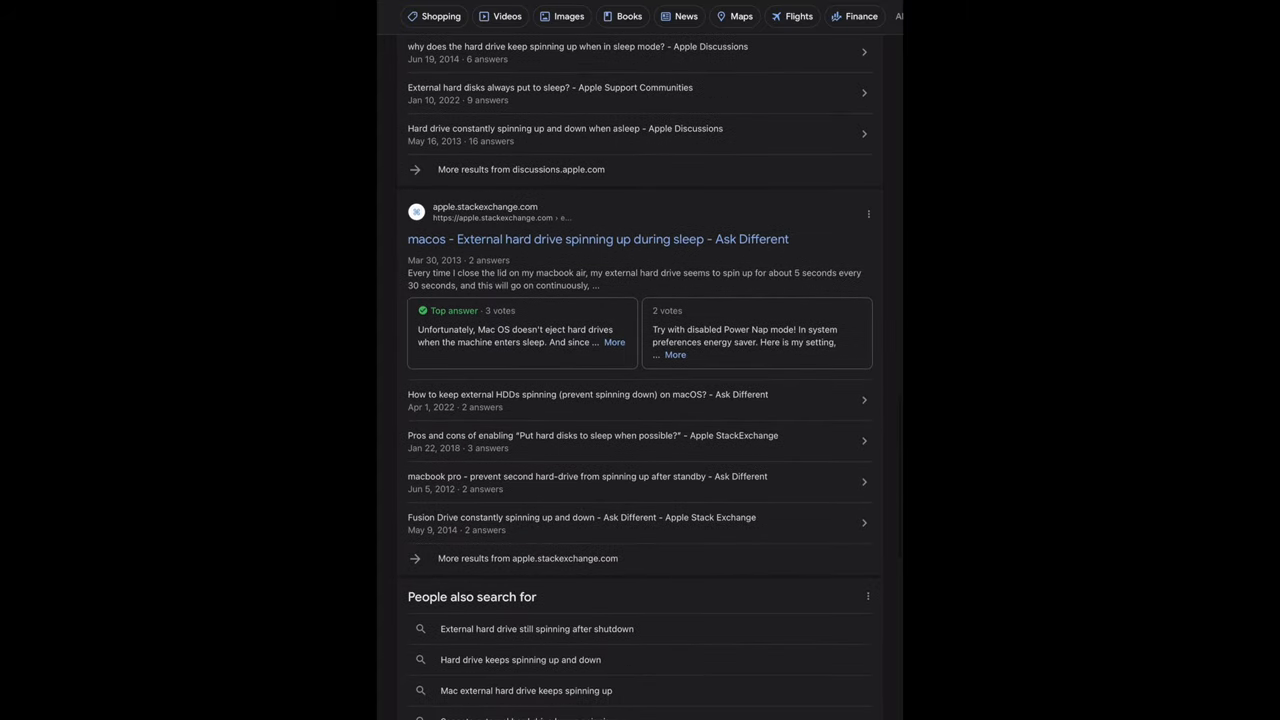
scroll("down", 3)
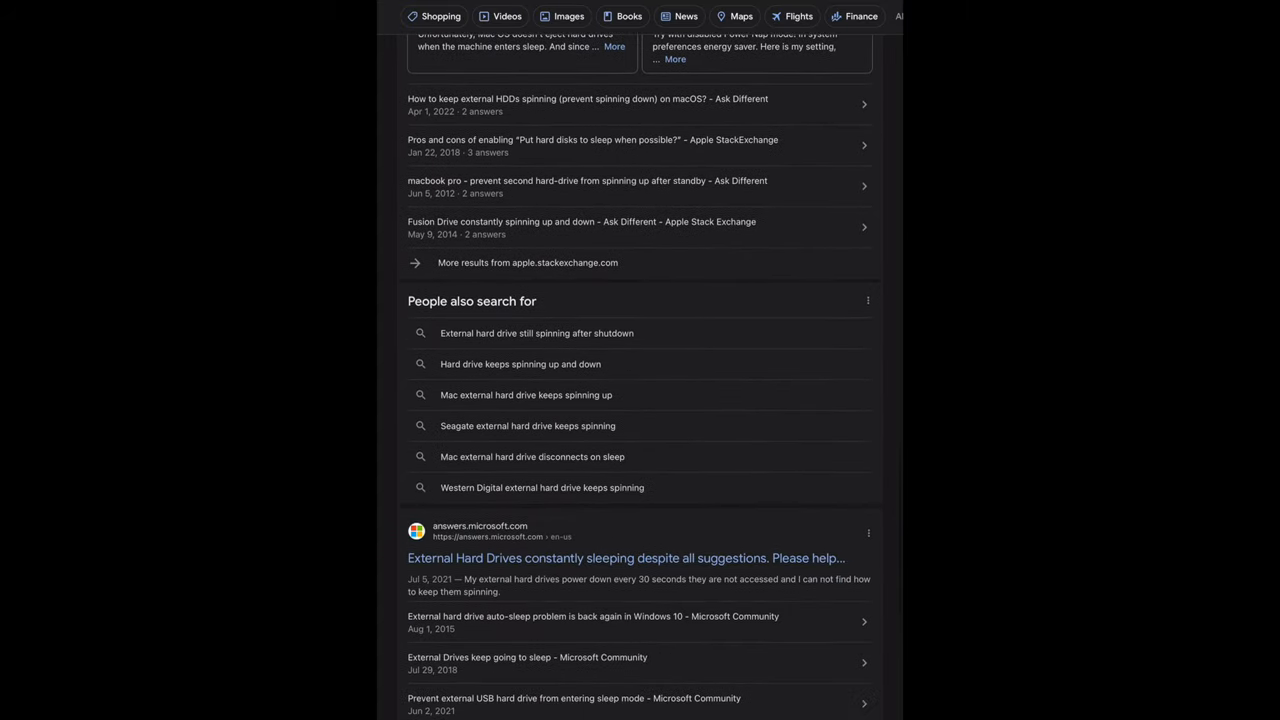
scroll("down", 3)
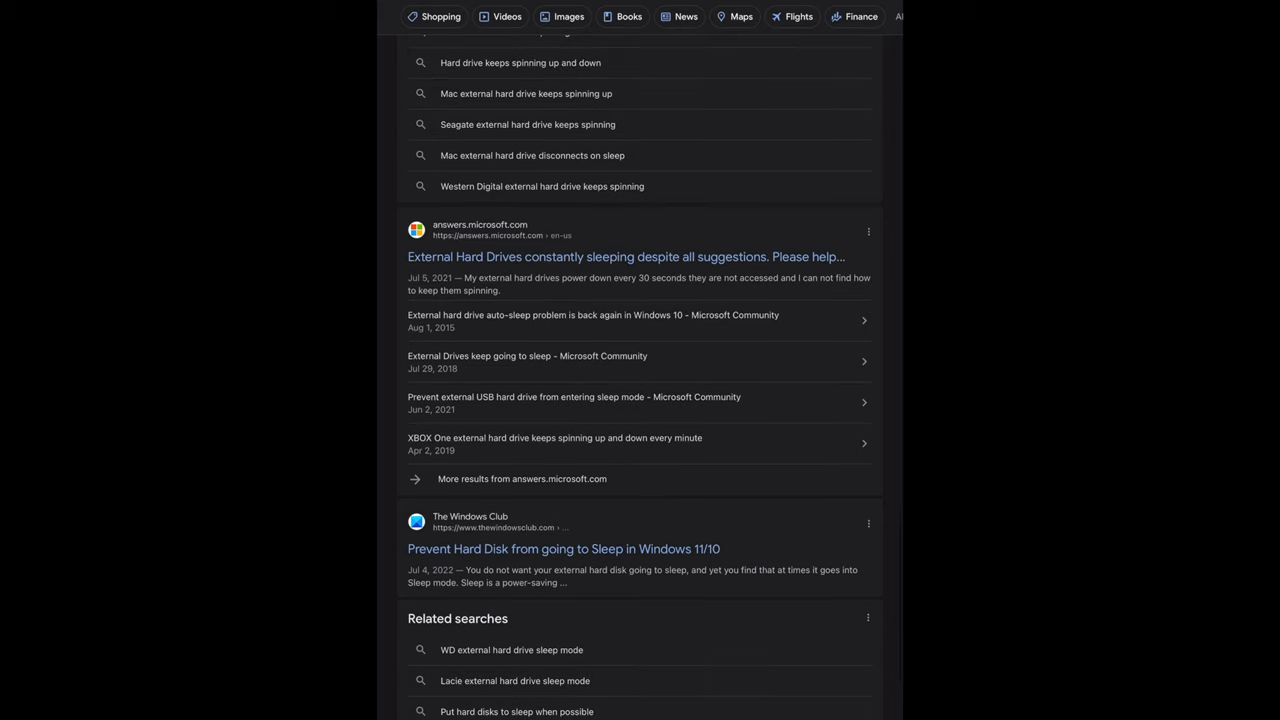
scroll("down", 3)
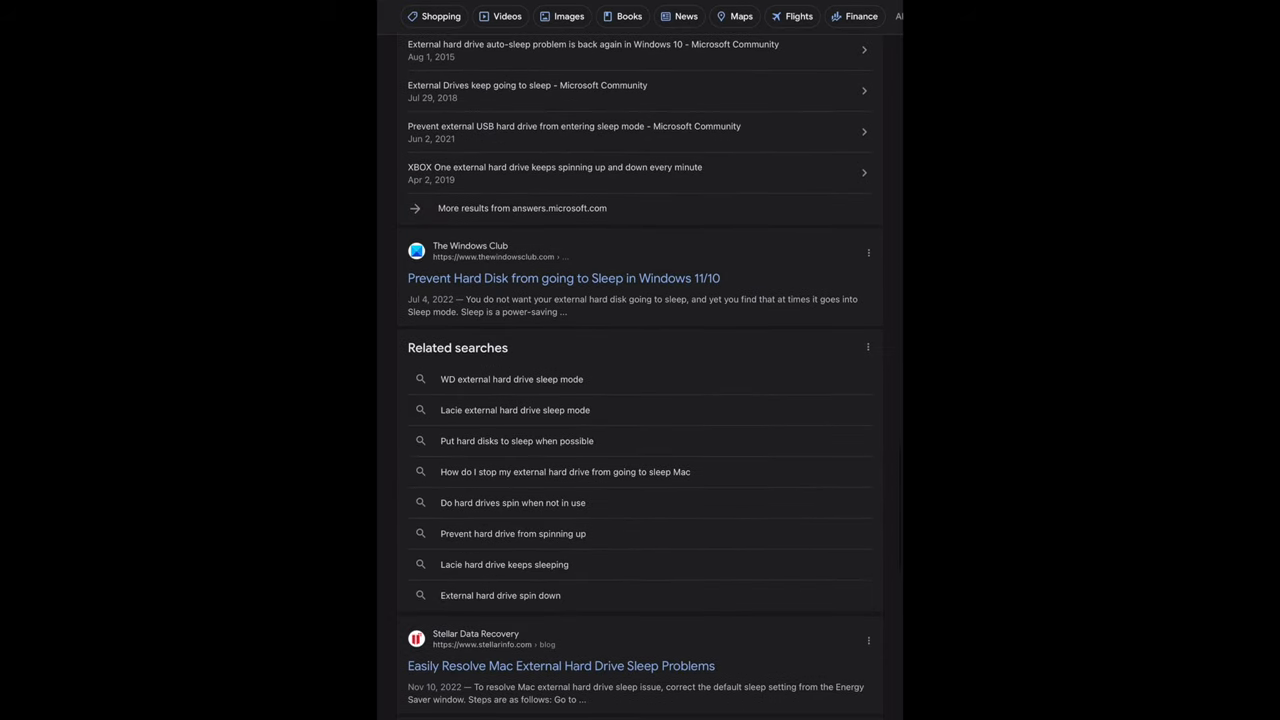
scroll("down", 3)
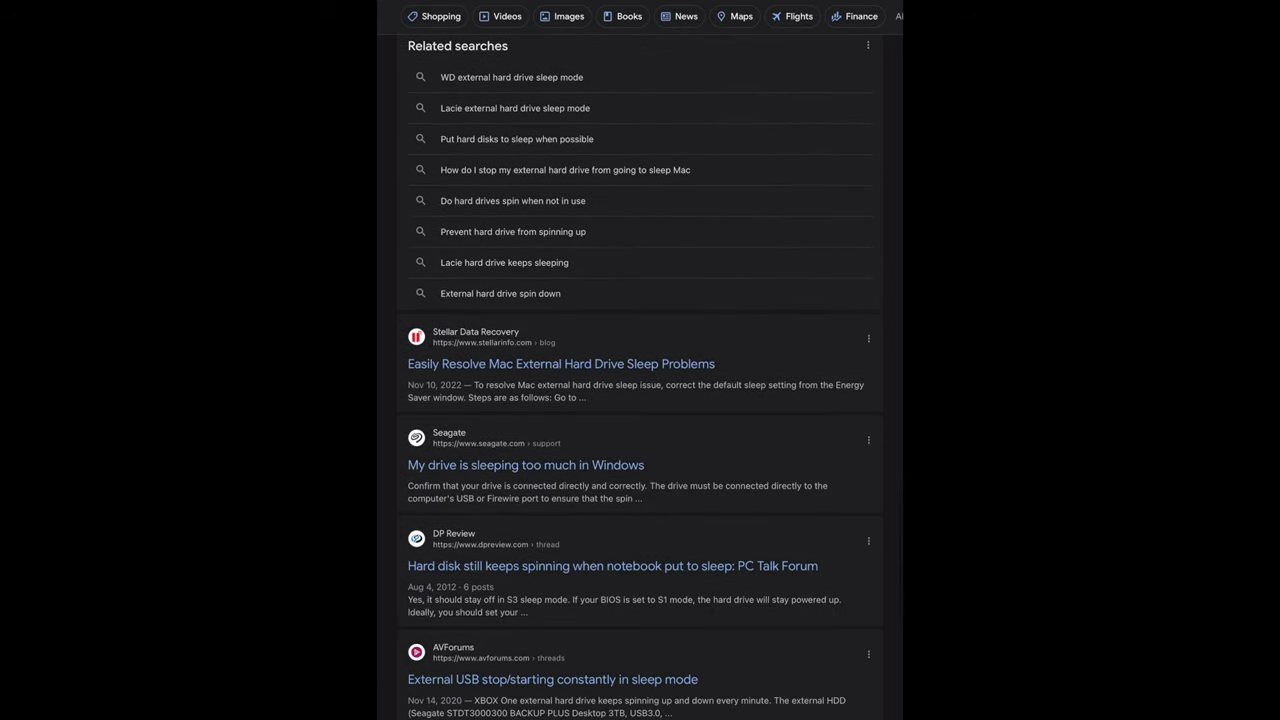
scroll("down", 3)
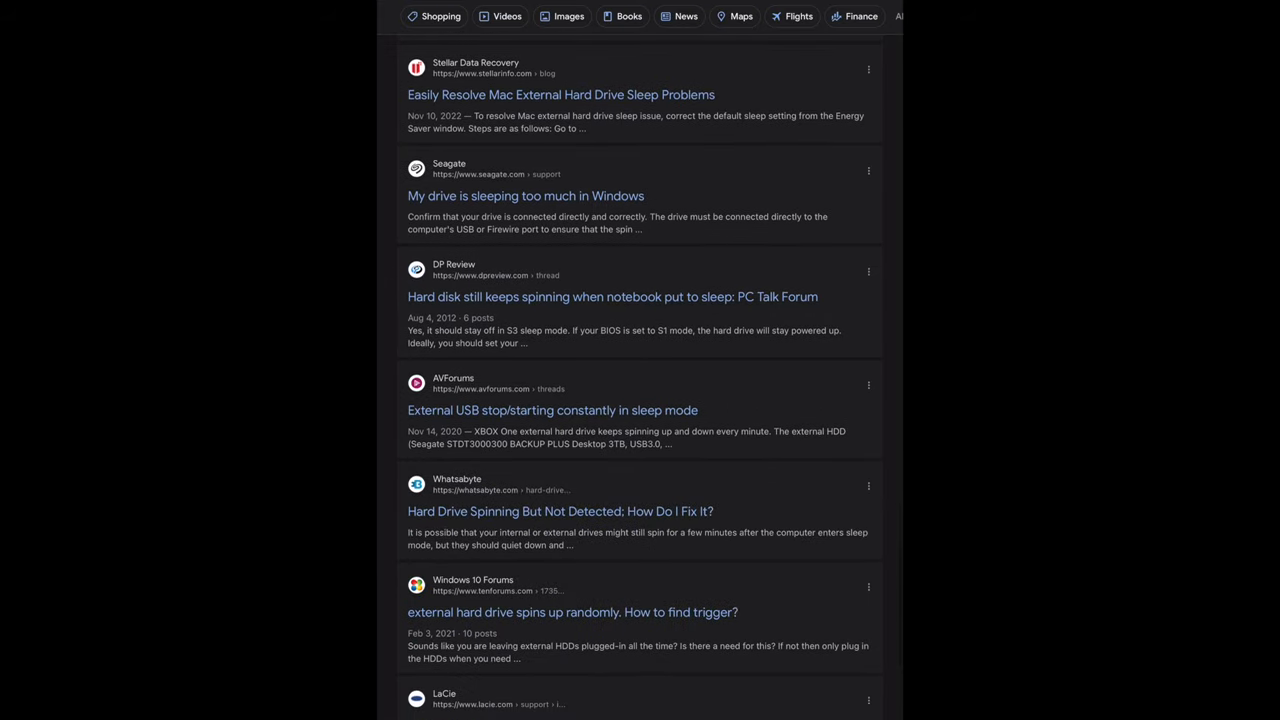
scroll("down", 3)
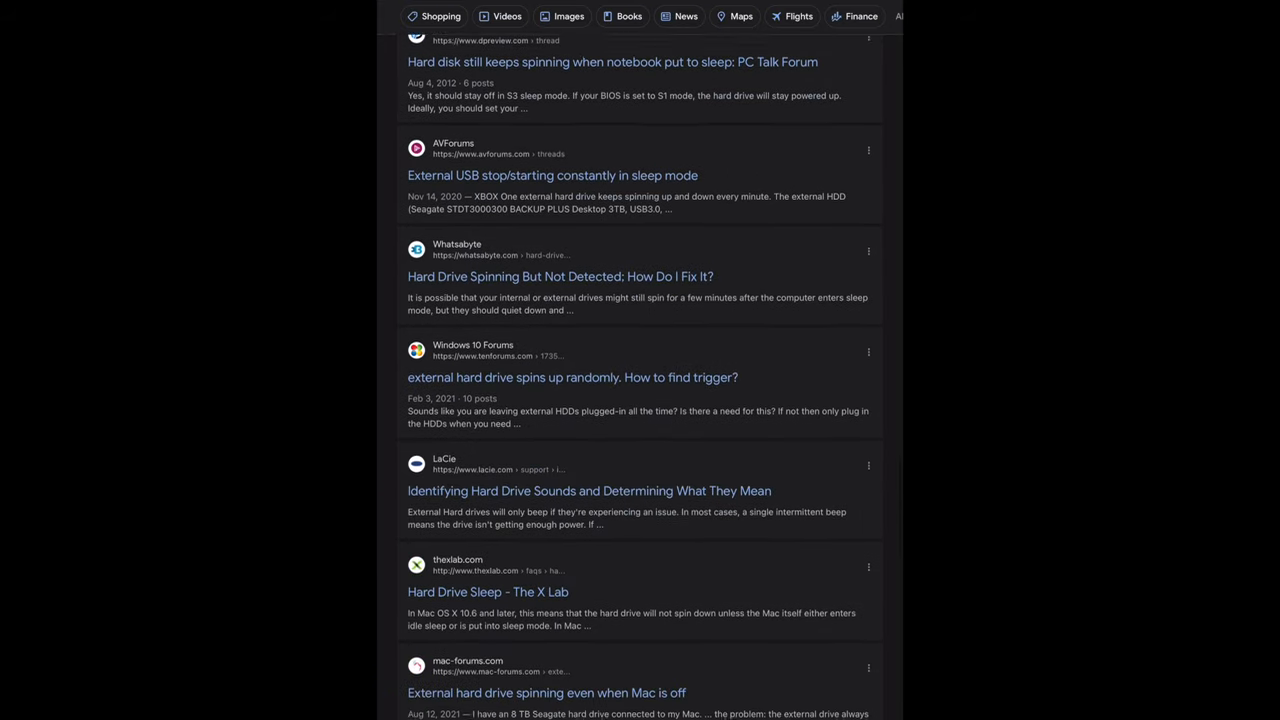
scroll("down", 3)
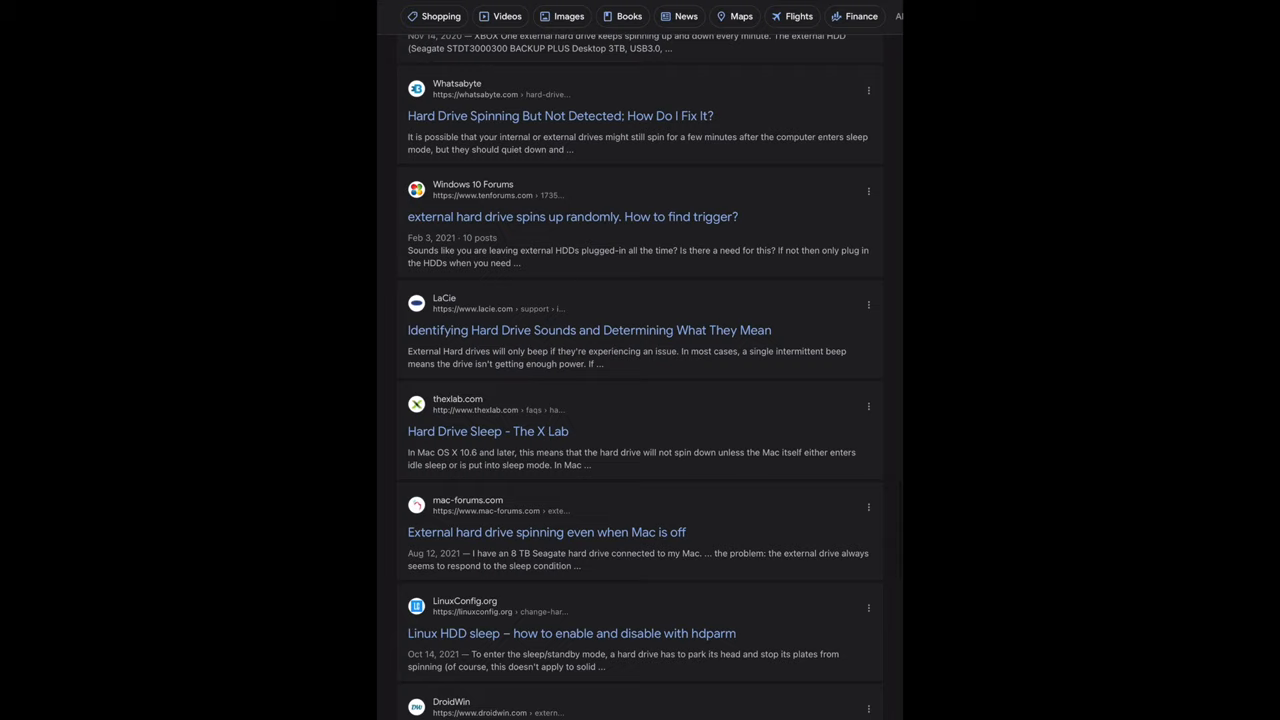
scroll("down", 3)
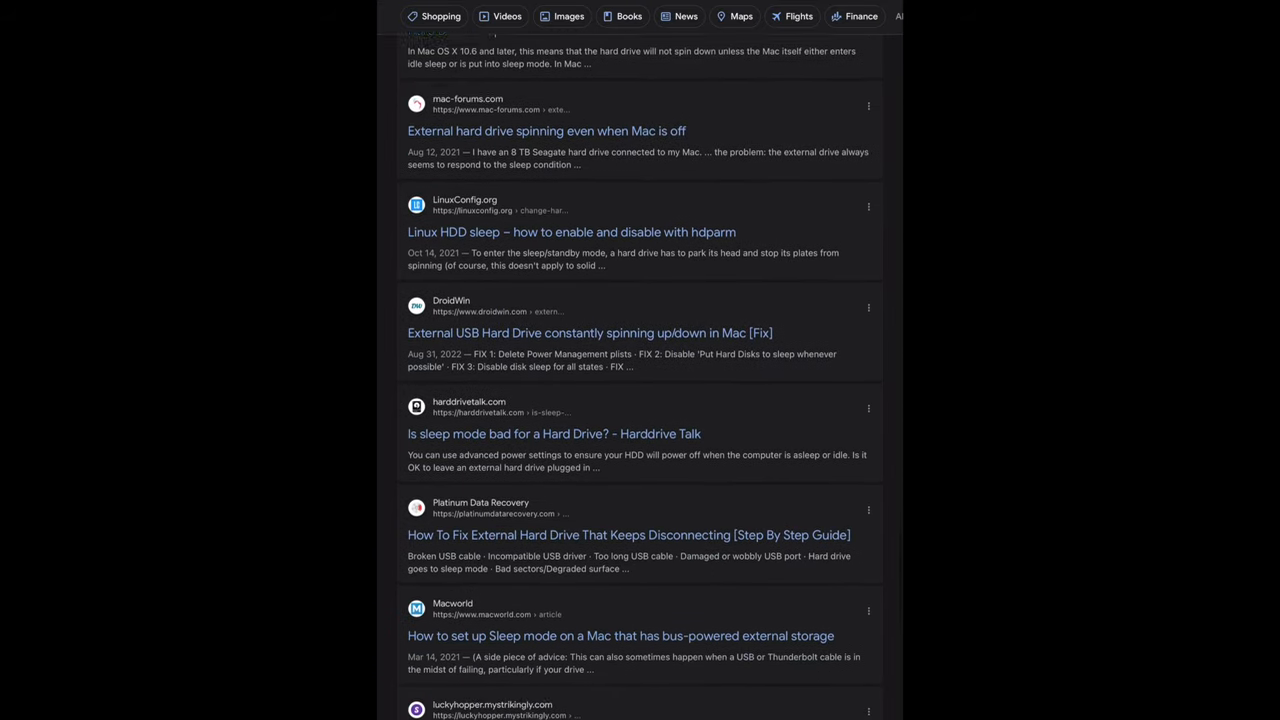
scroll("down", 3)
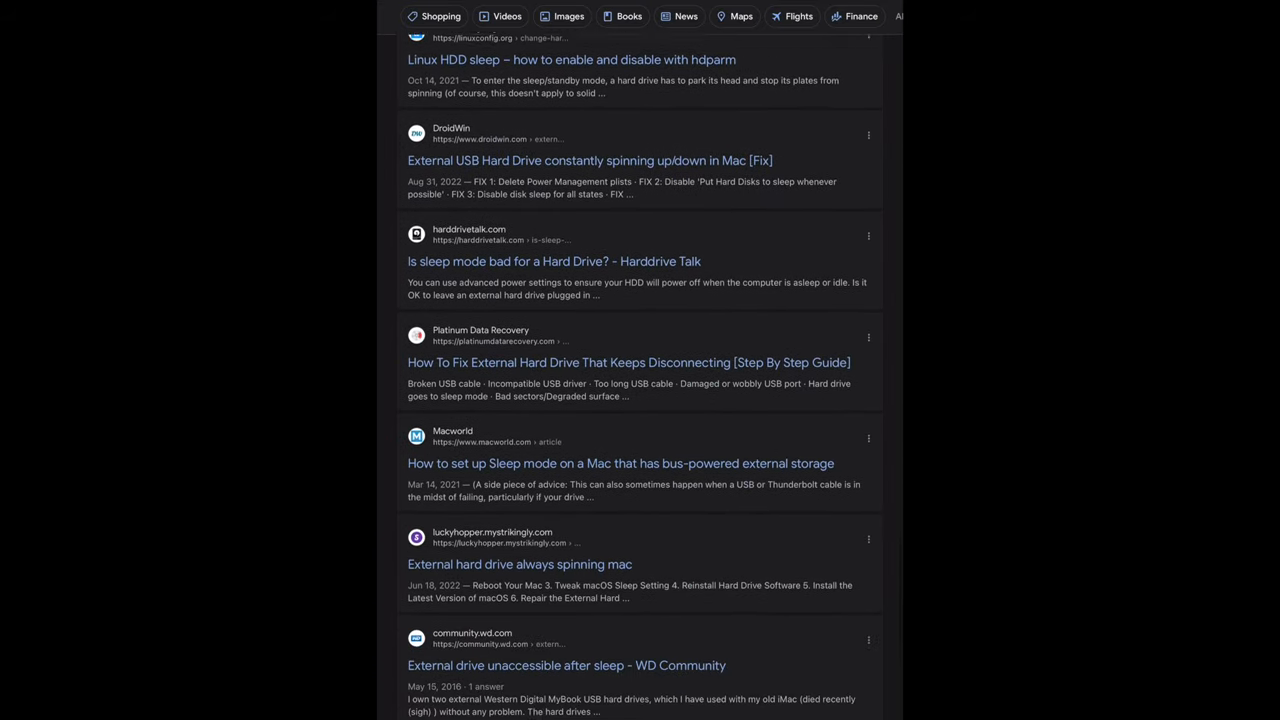
scroll("down", 3)
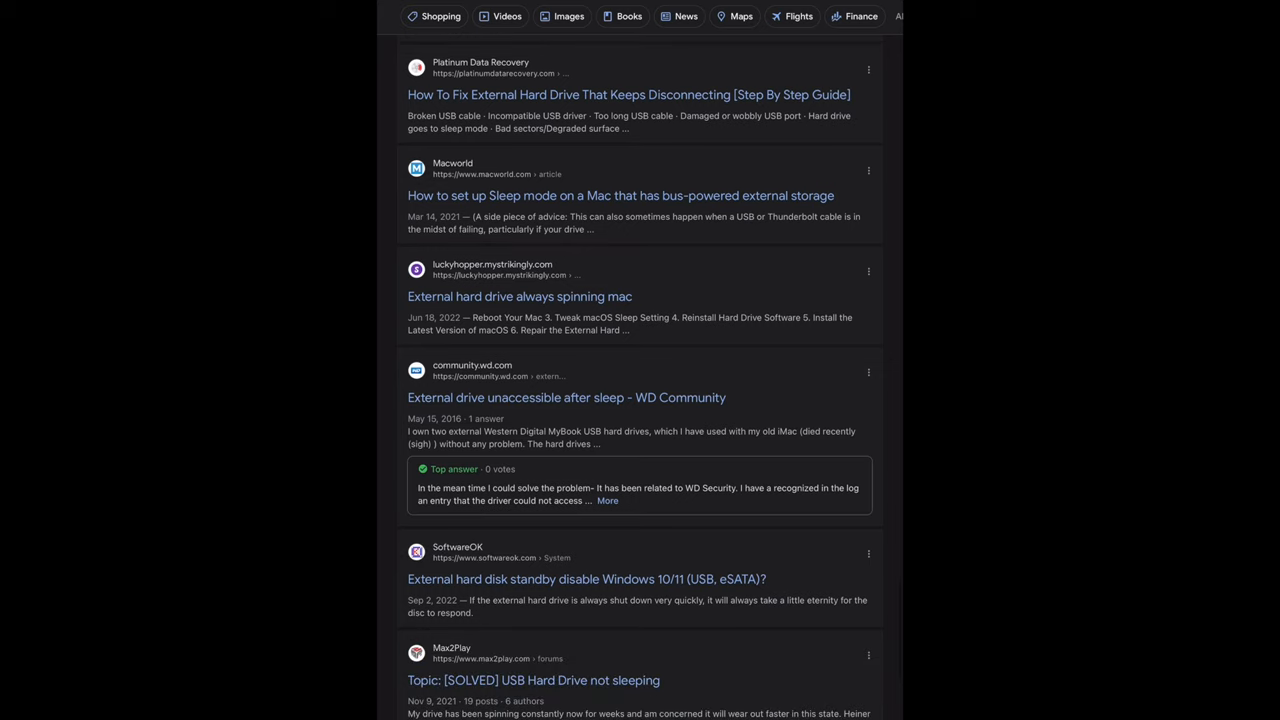
scroll("down", 3)
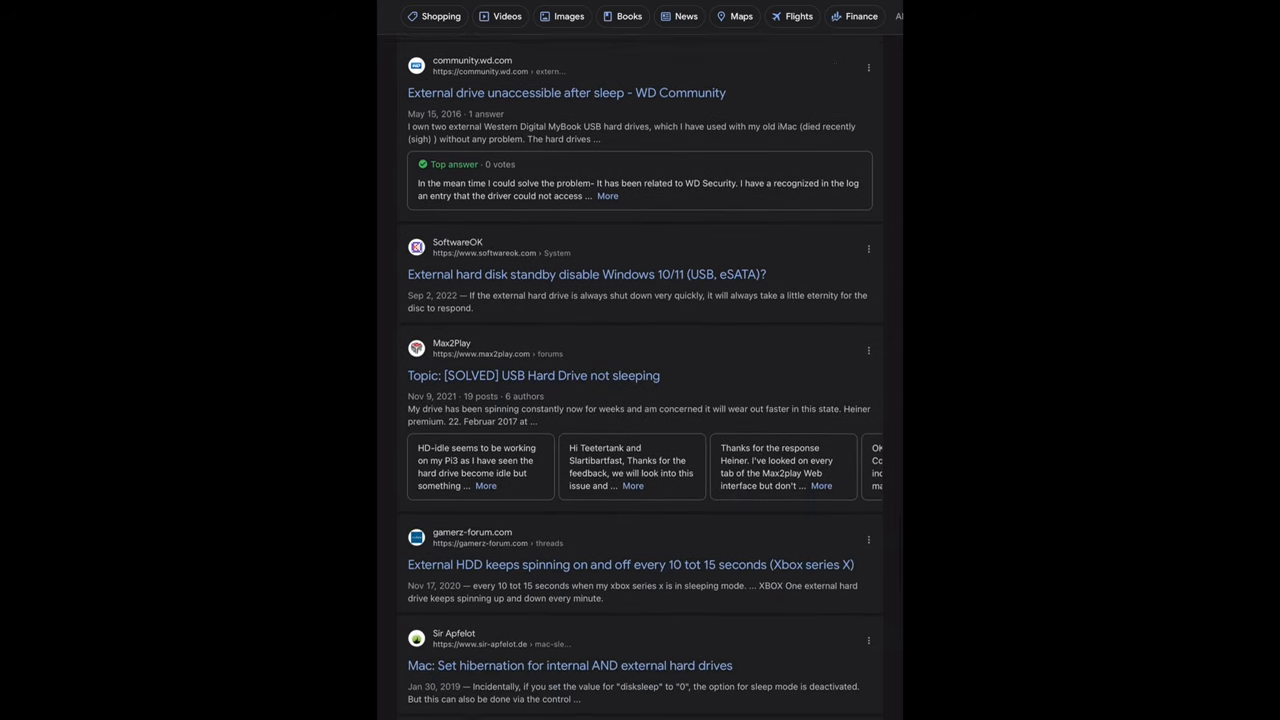
scroll("down", 3)
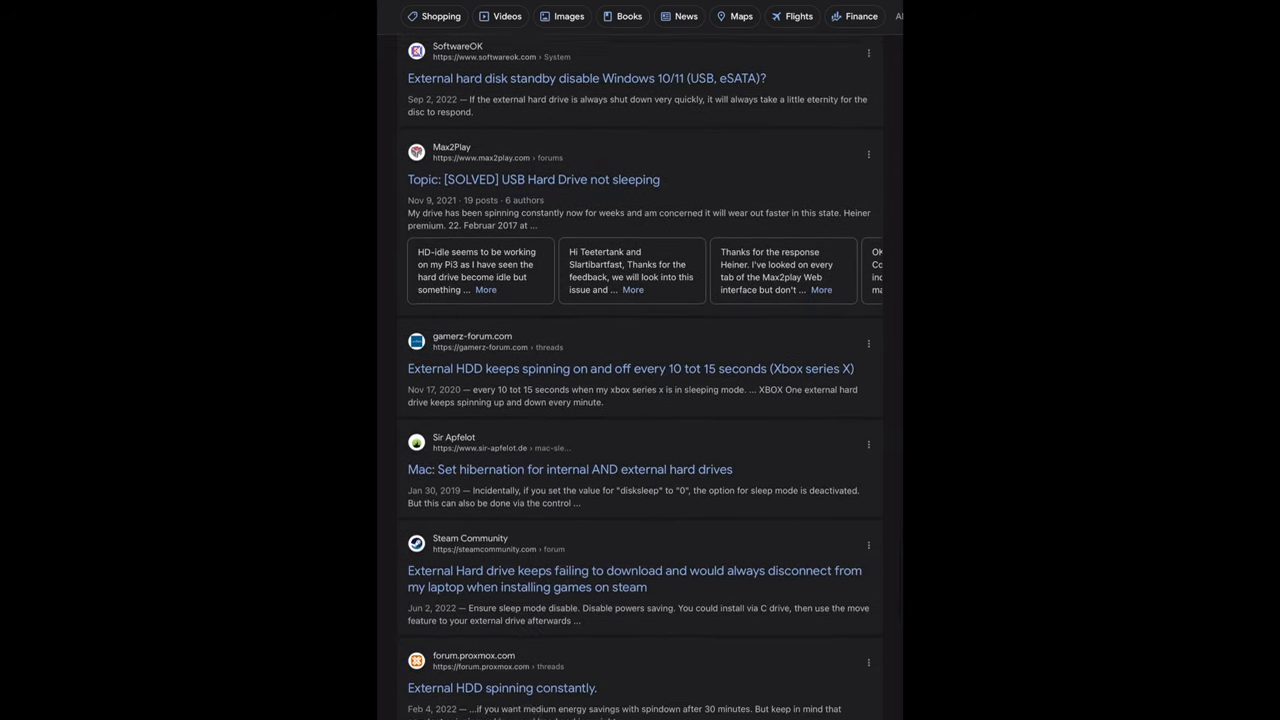
scroll("down", 3)
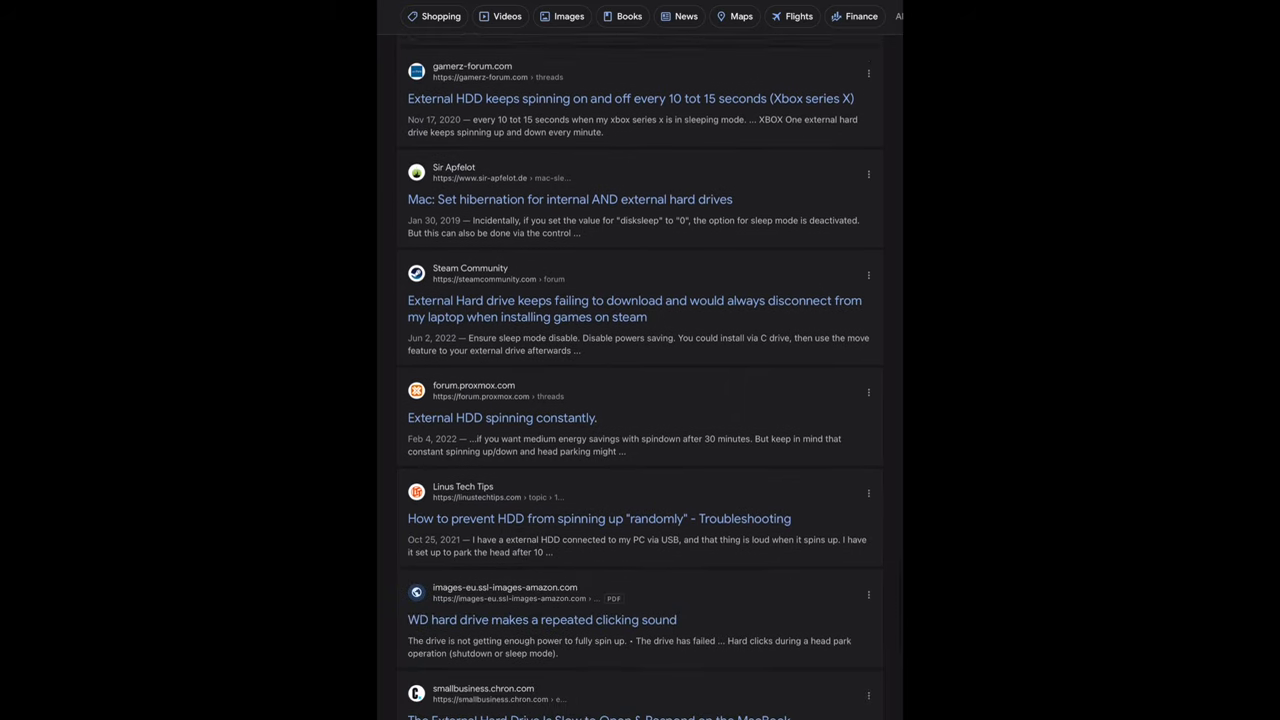
scroll("down", 3)
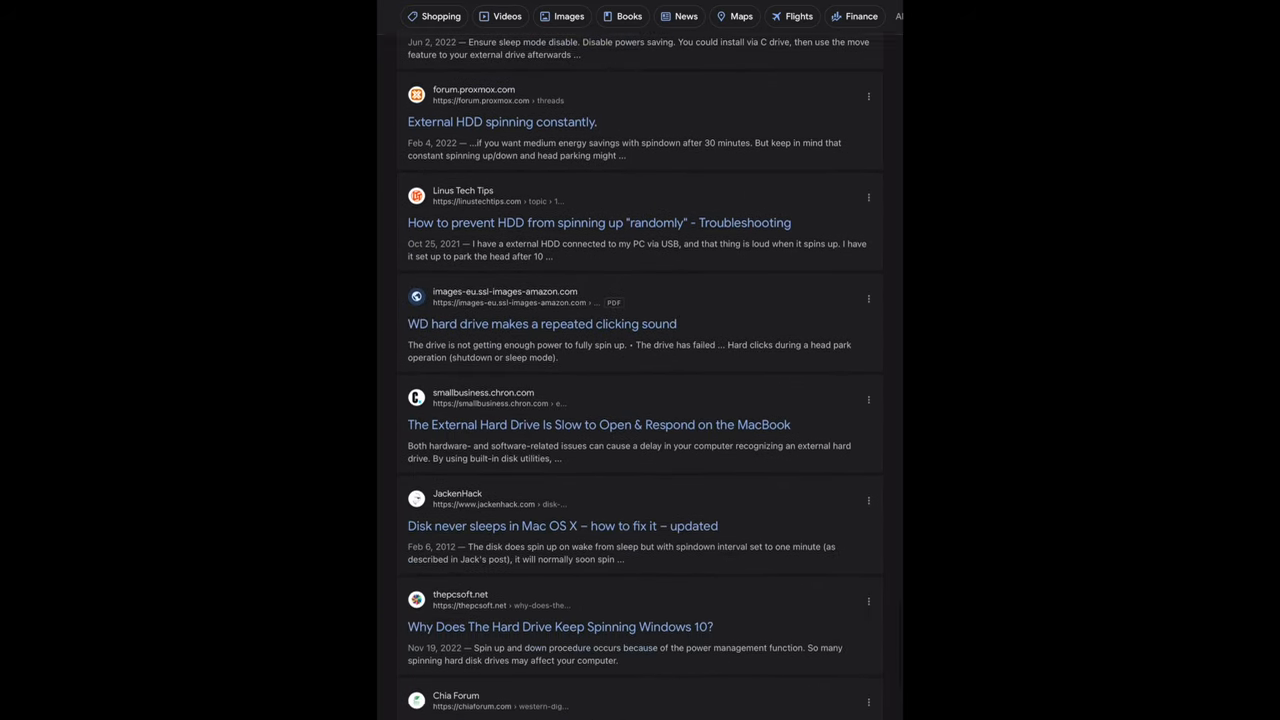
scroll("down", 3)
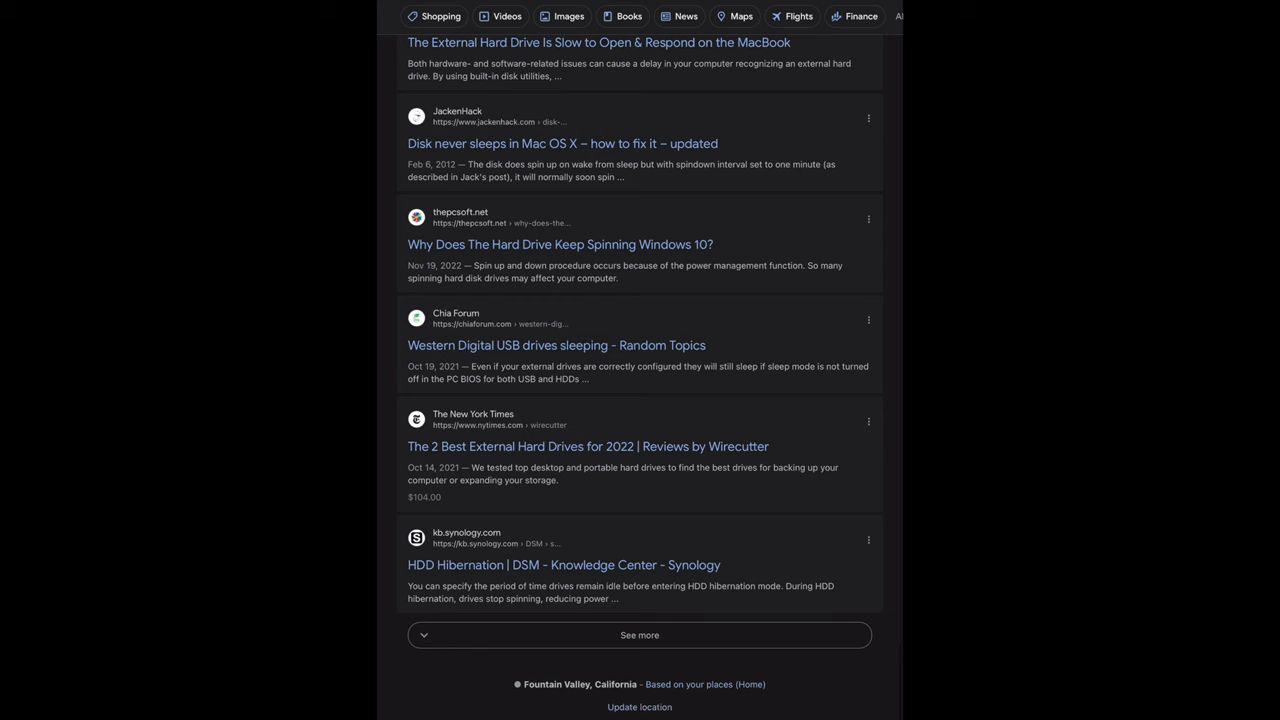
scroll("down", 3)
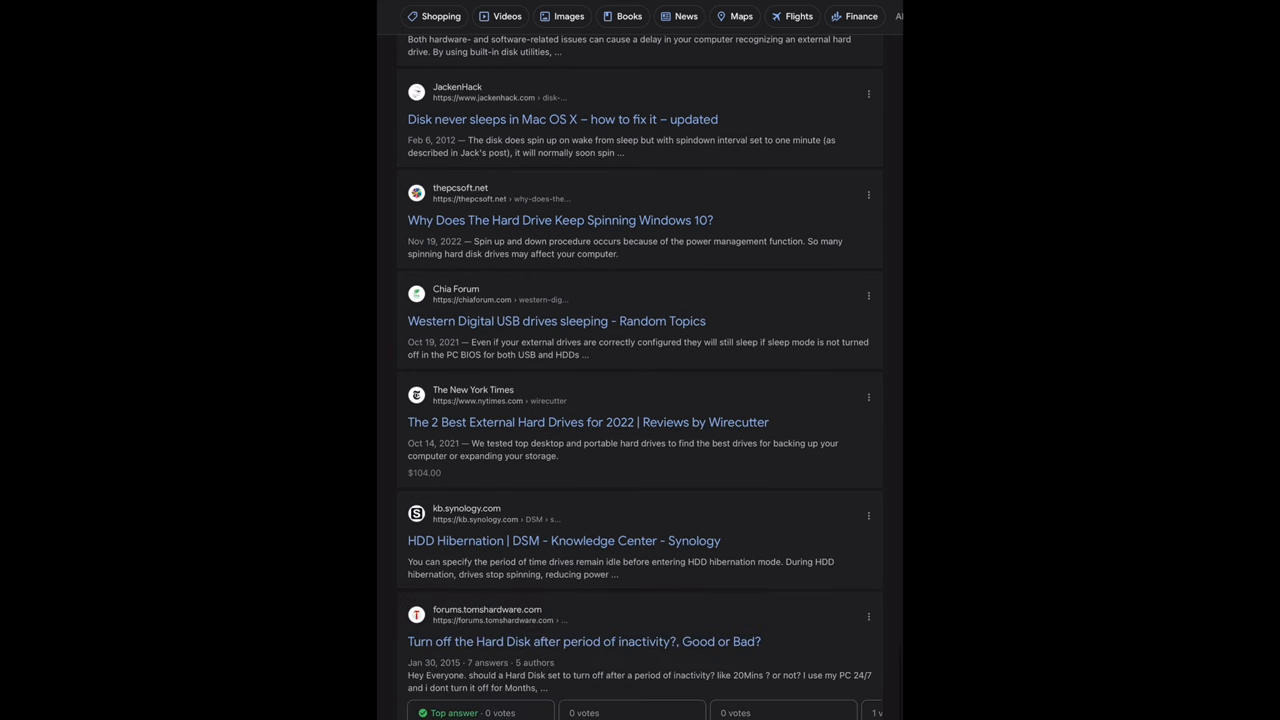
scroll("down", 3)
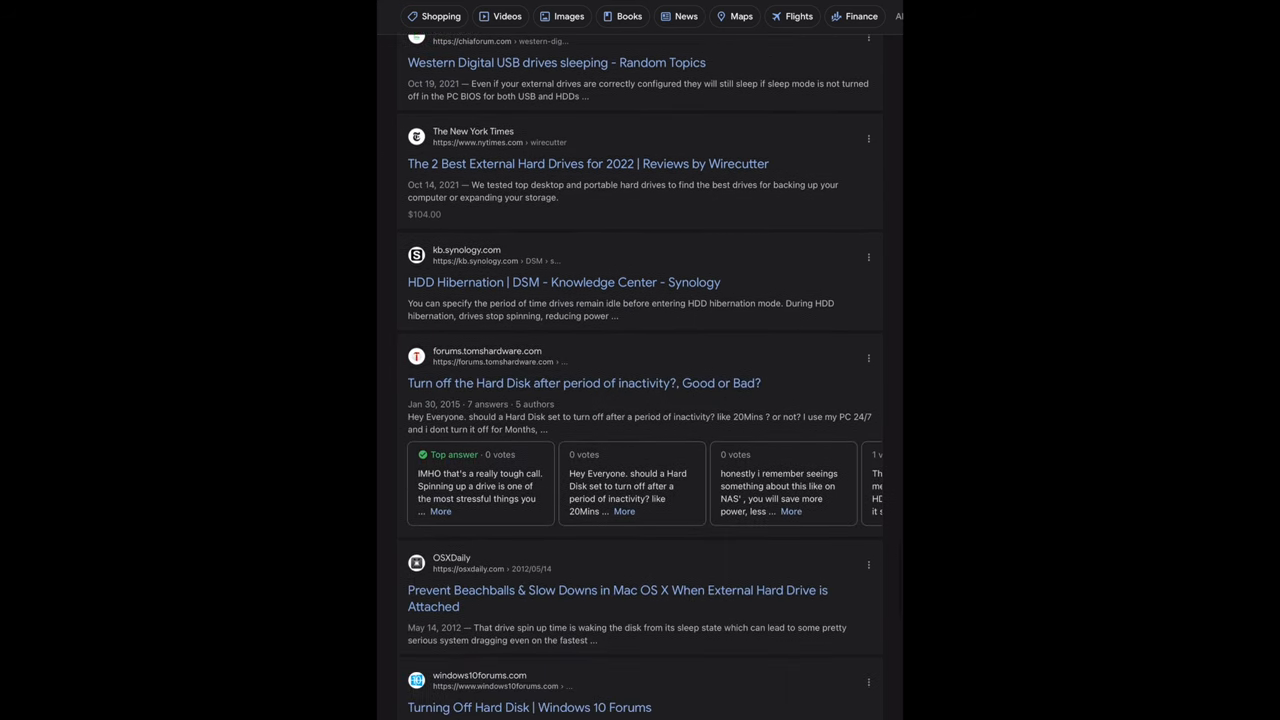
scroll("down", 3)
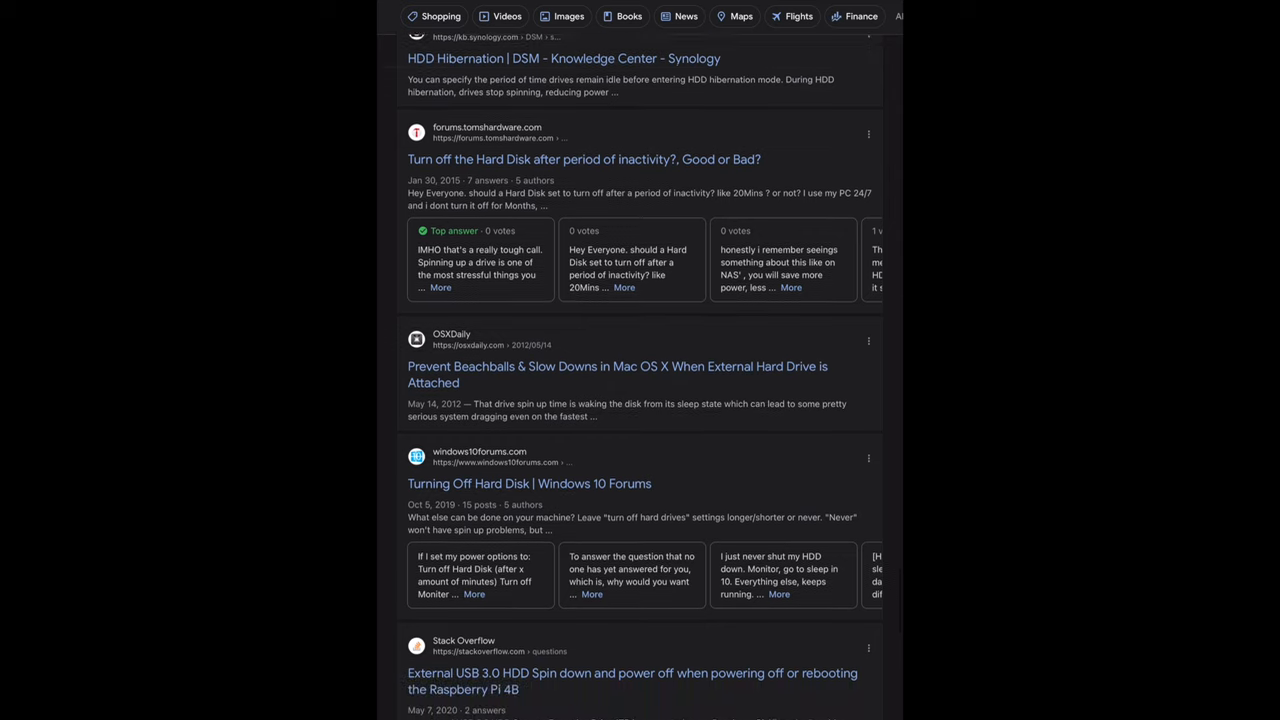
scroll("down", 3)
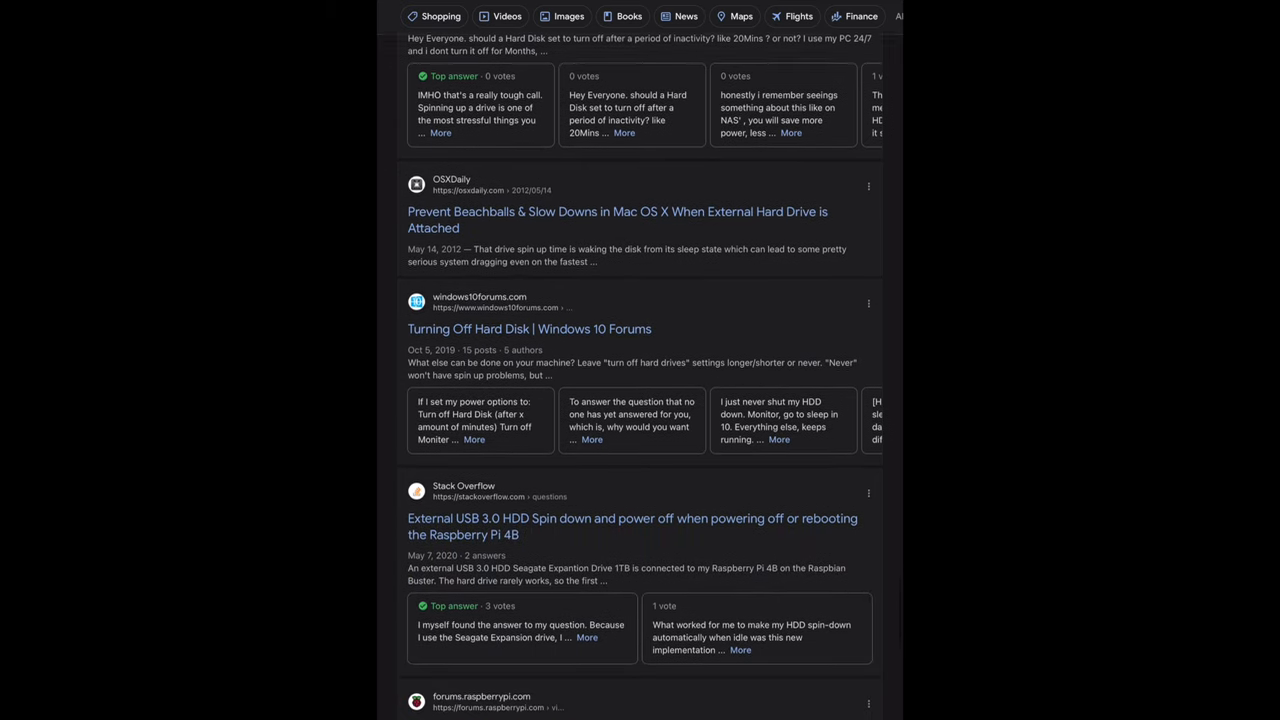
scroll("down", 3)
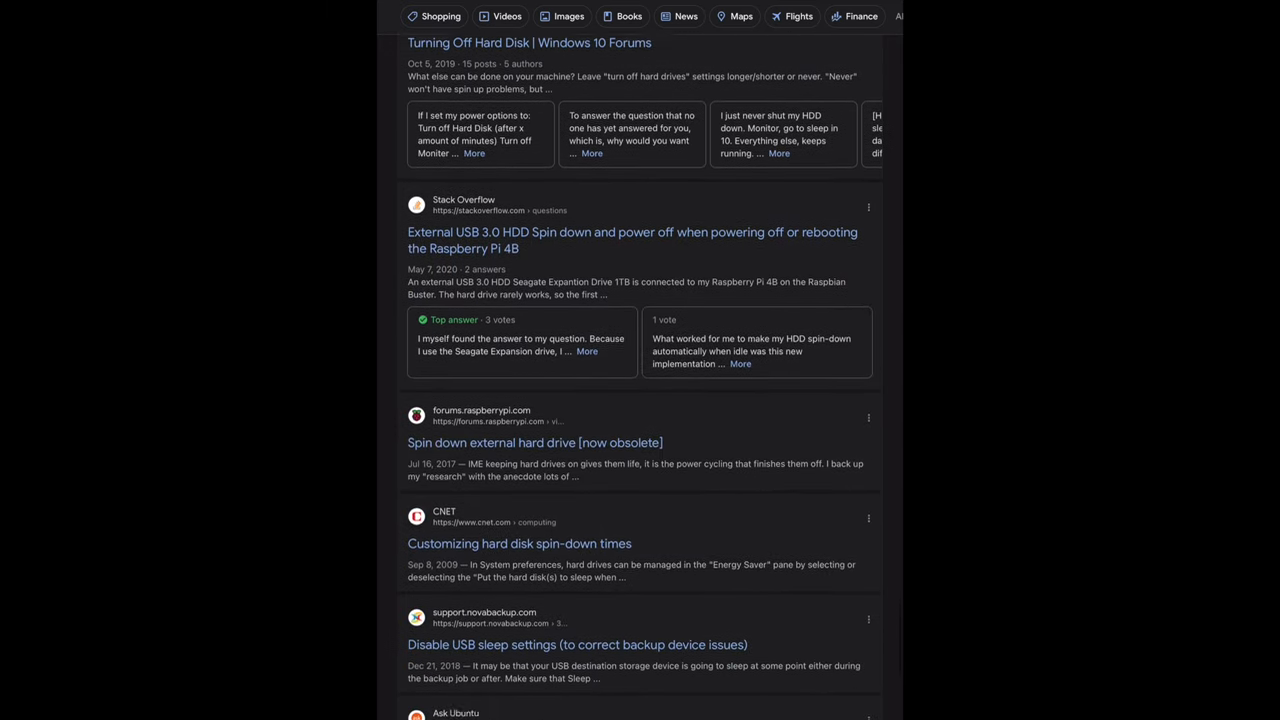
scroll("down", 3)
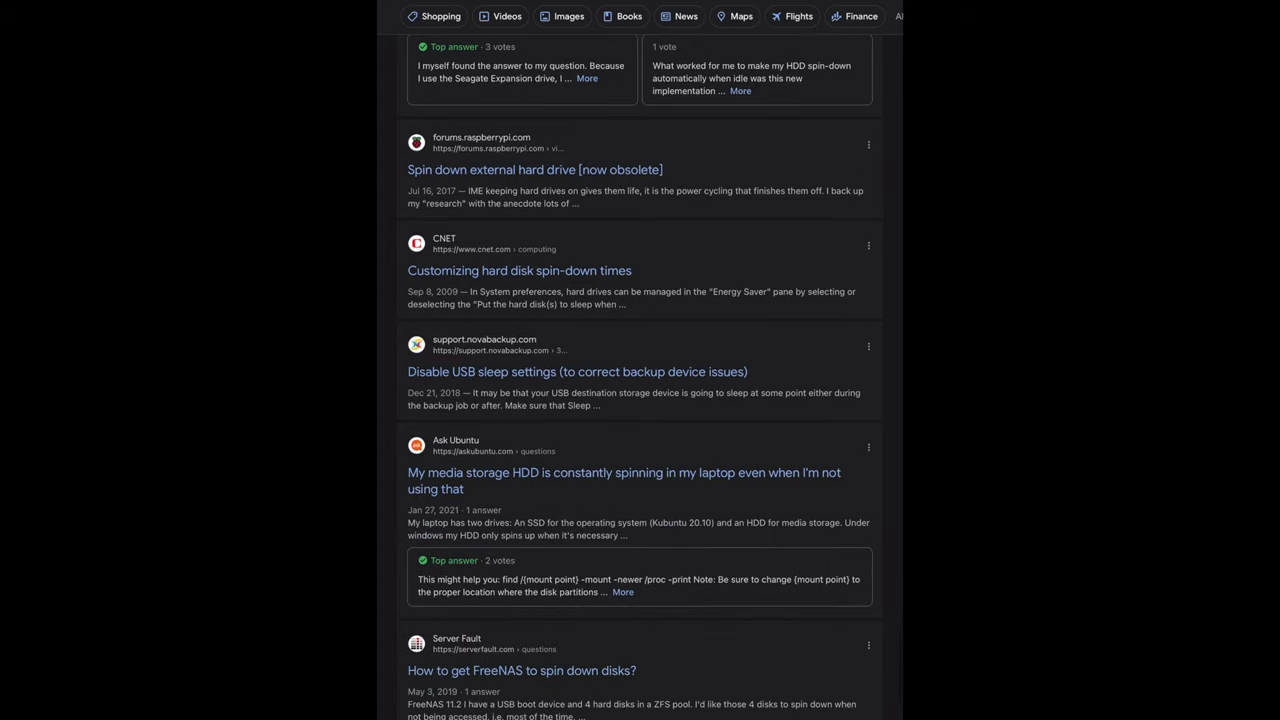
scroll("down", 3)
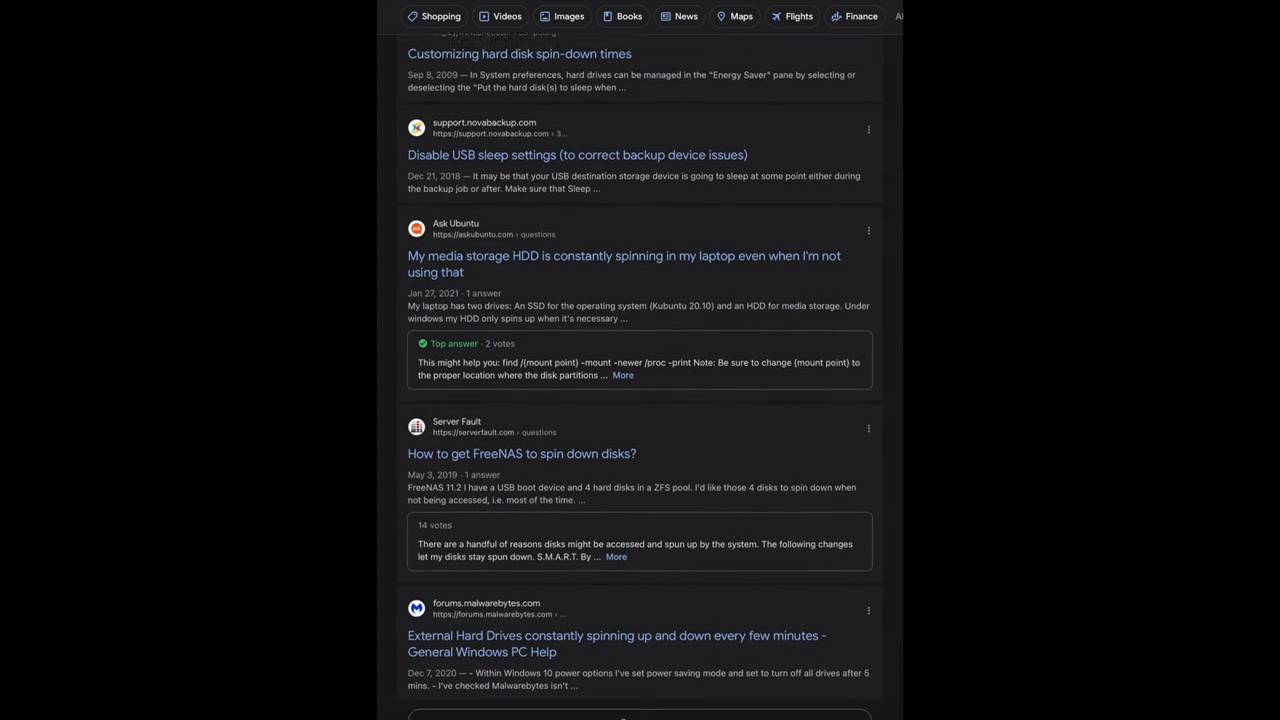
scroll("down", 3)
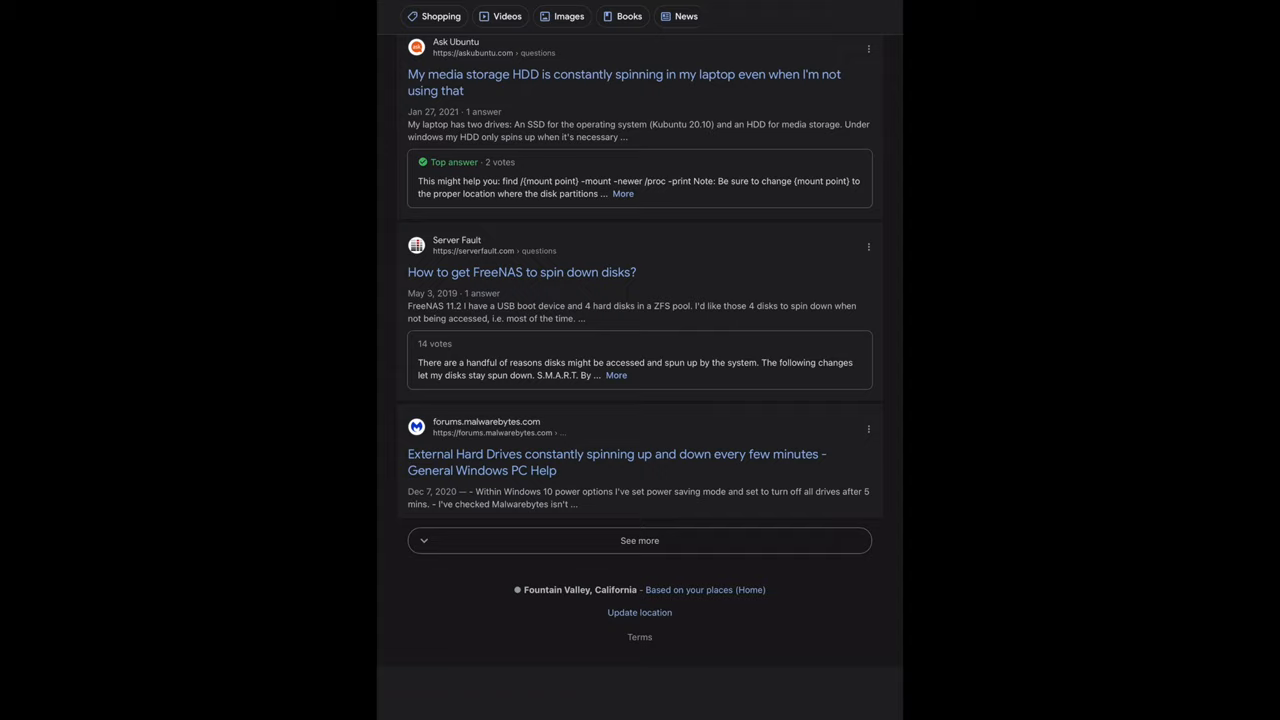
scroll("up", 3)
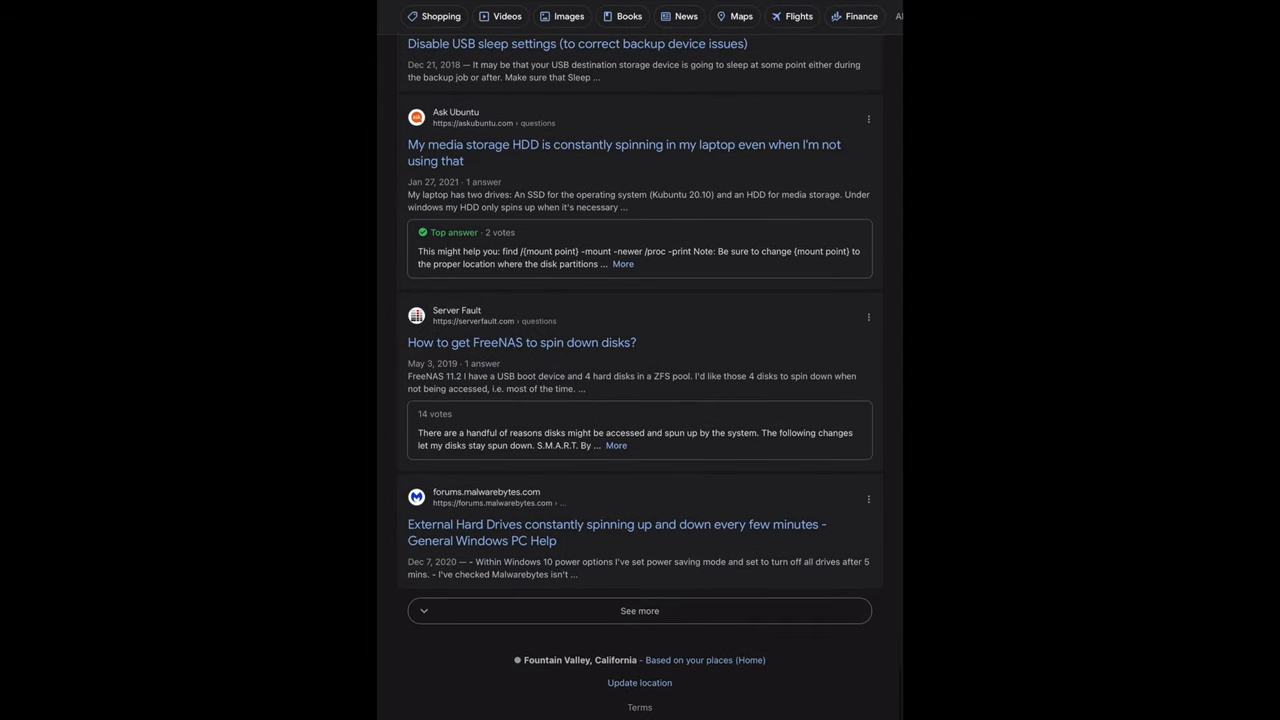
scroll("down", 3)
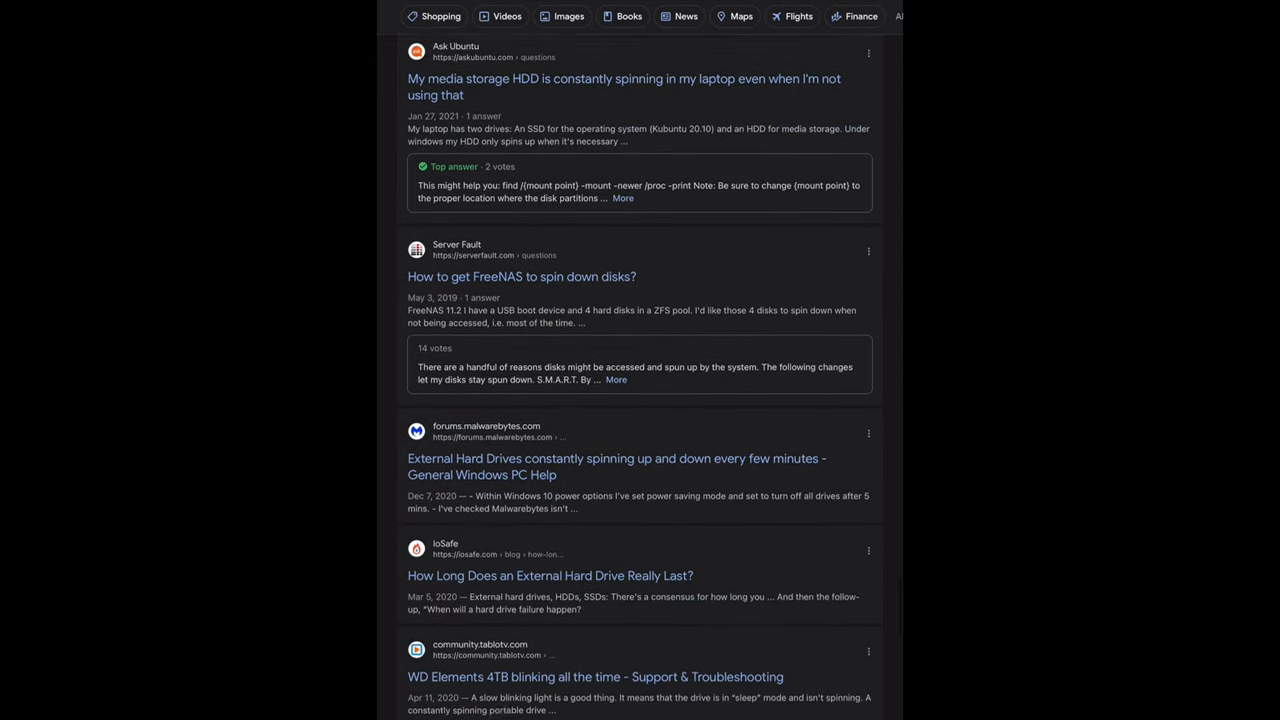
scroll("down", 3)
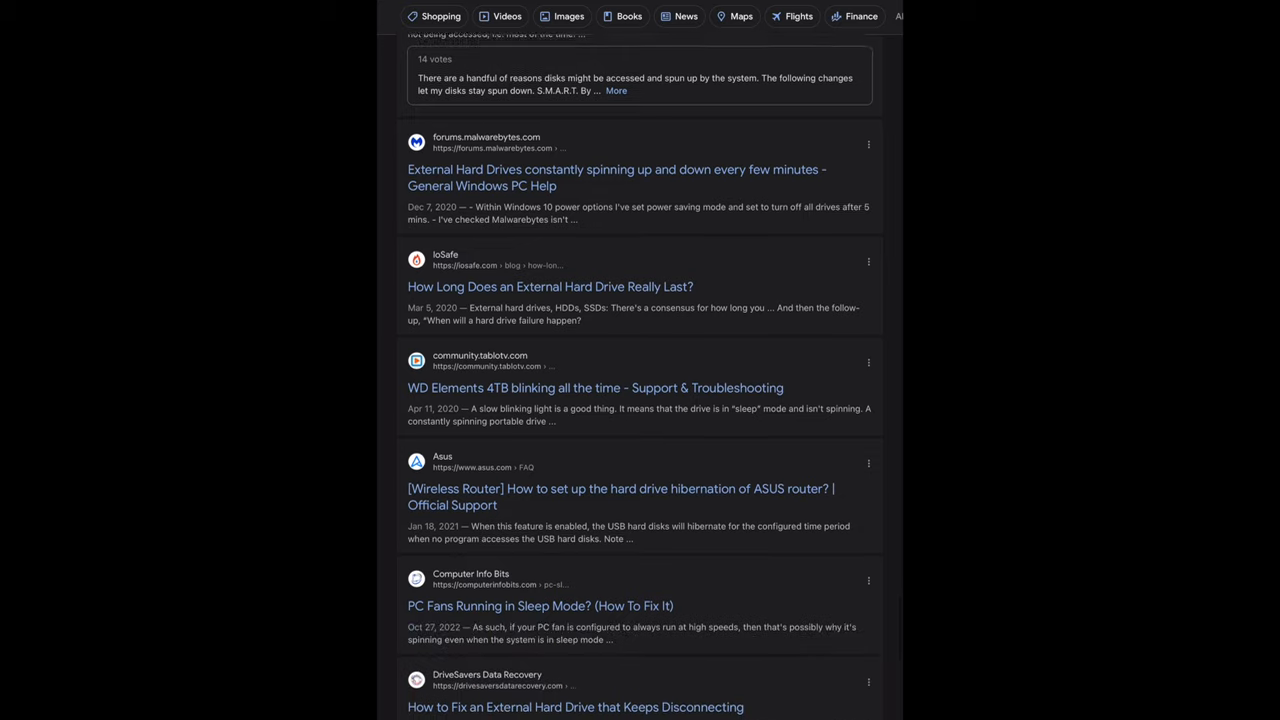
scroll("down", 3)
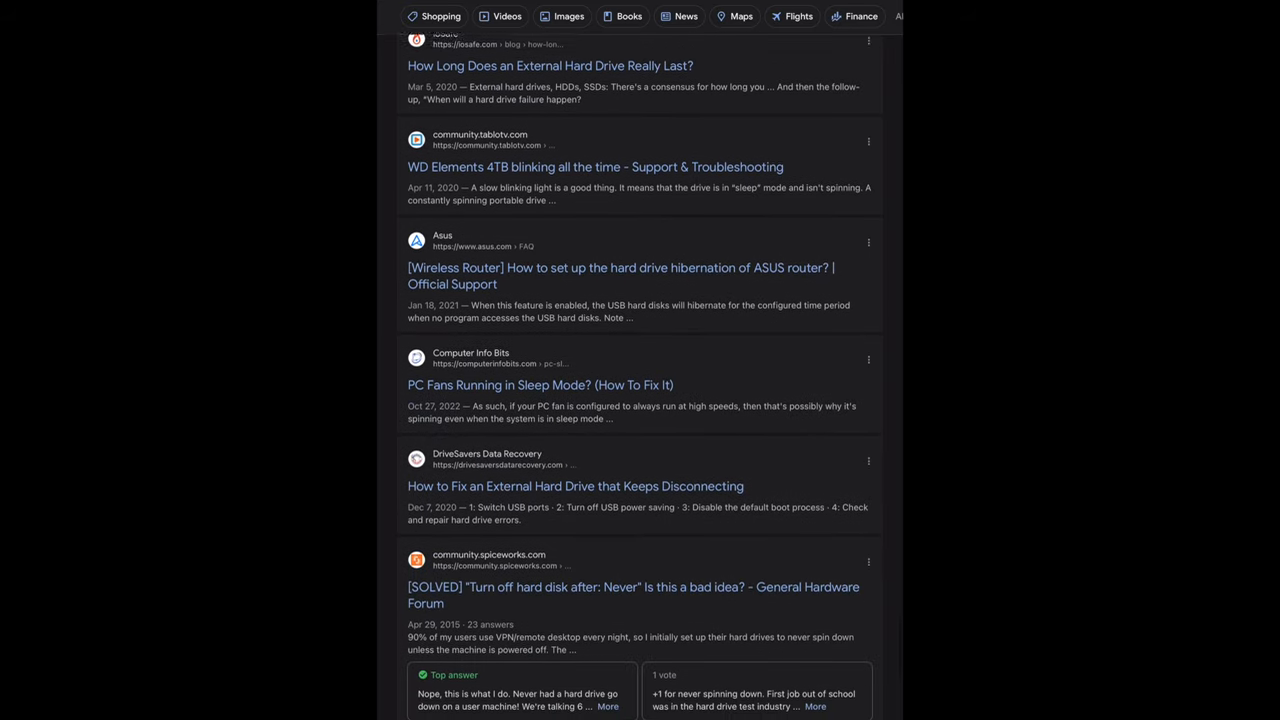
scroll("down", 3)
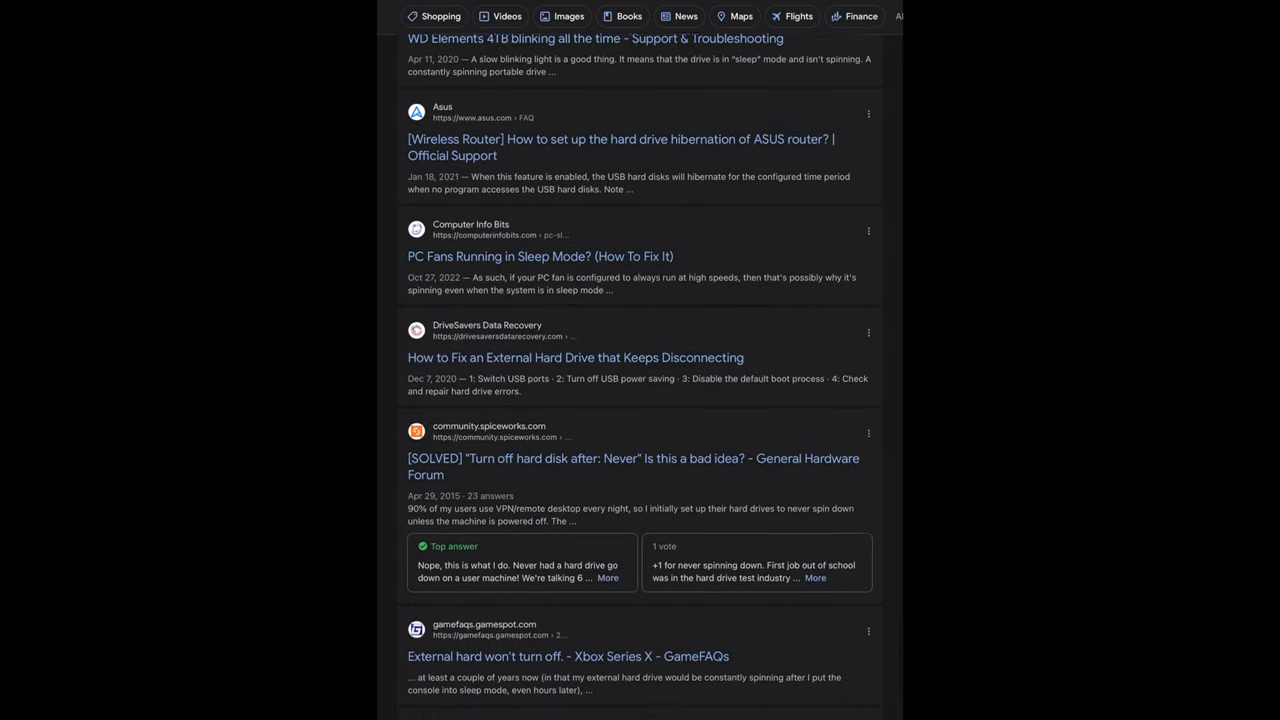
scroll("down", 3)
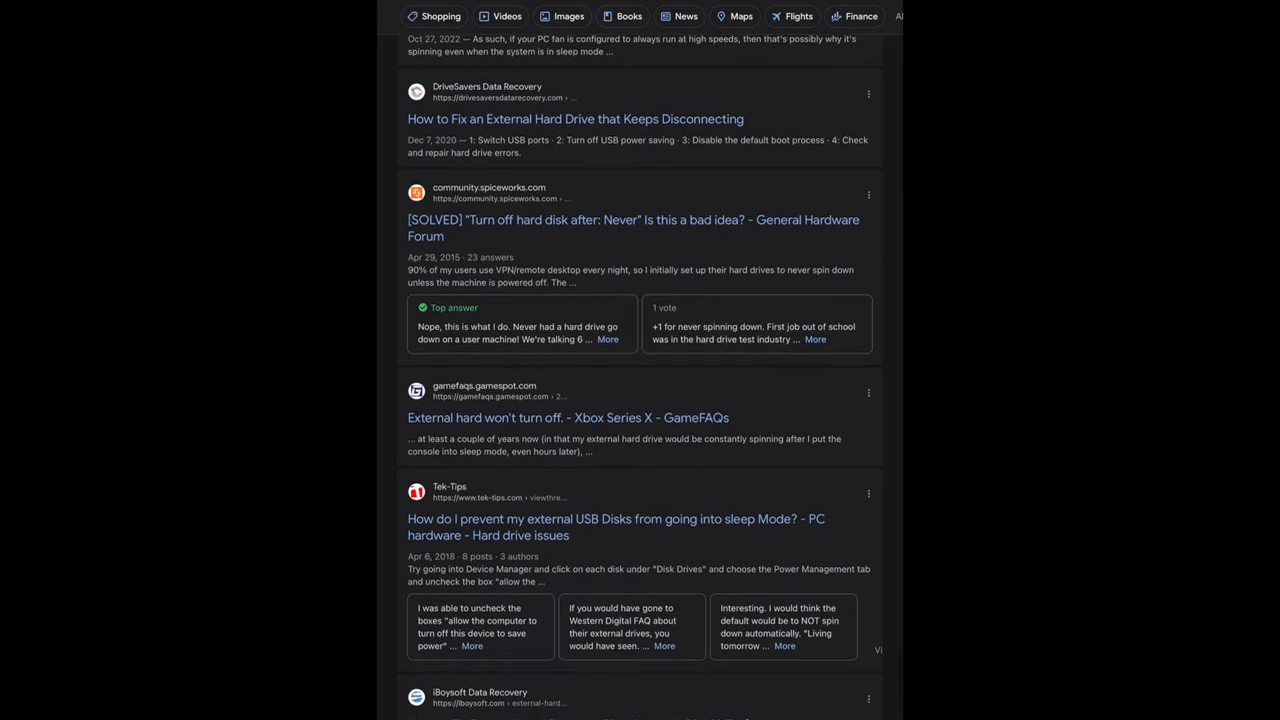
scroll("down", 3)
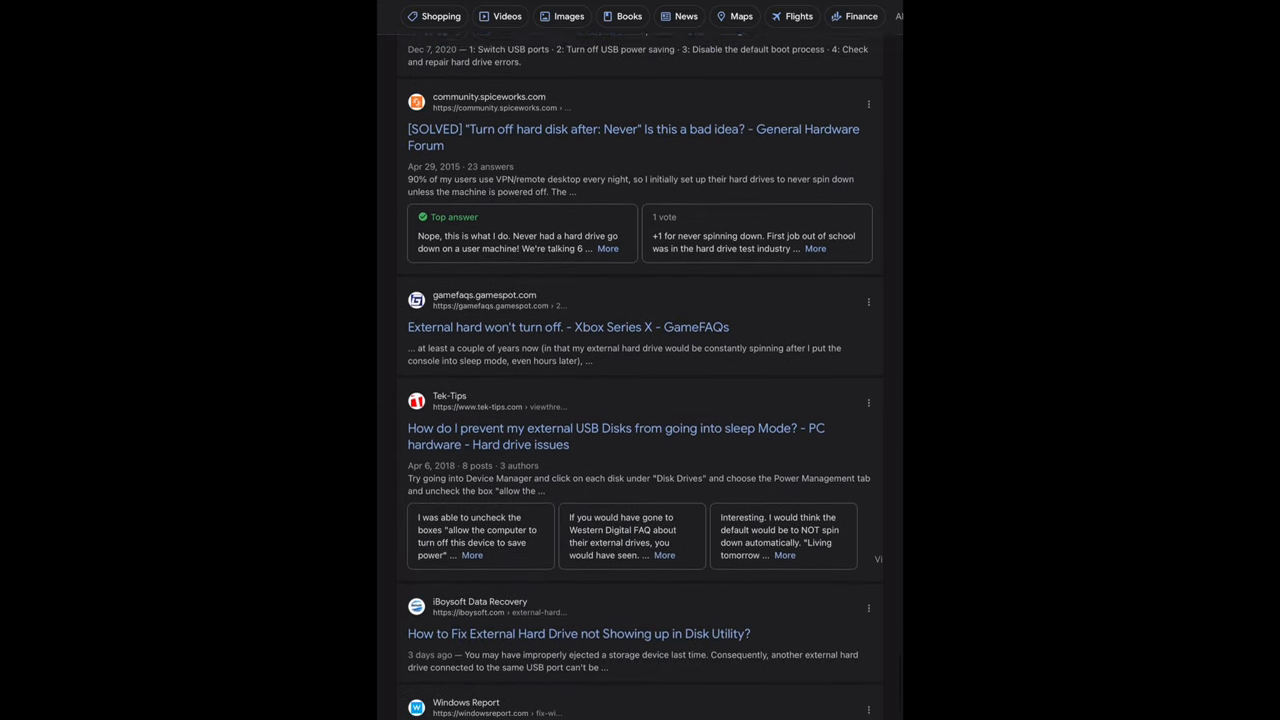
scroll("down", 3)
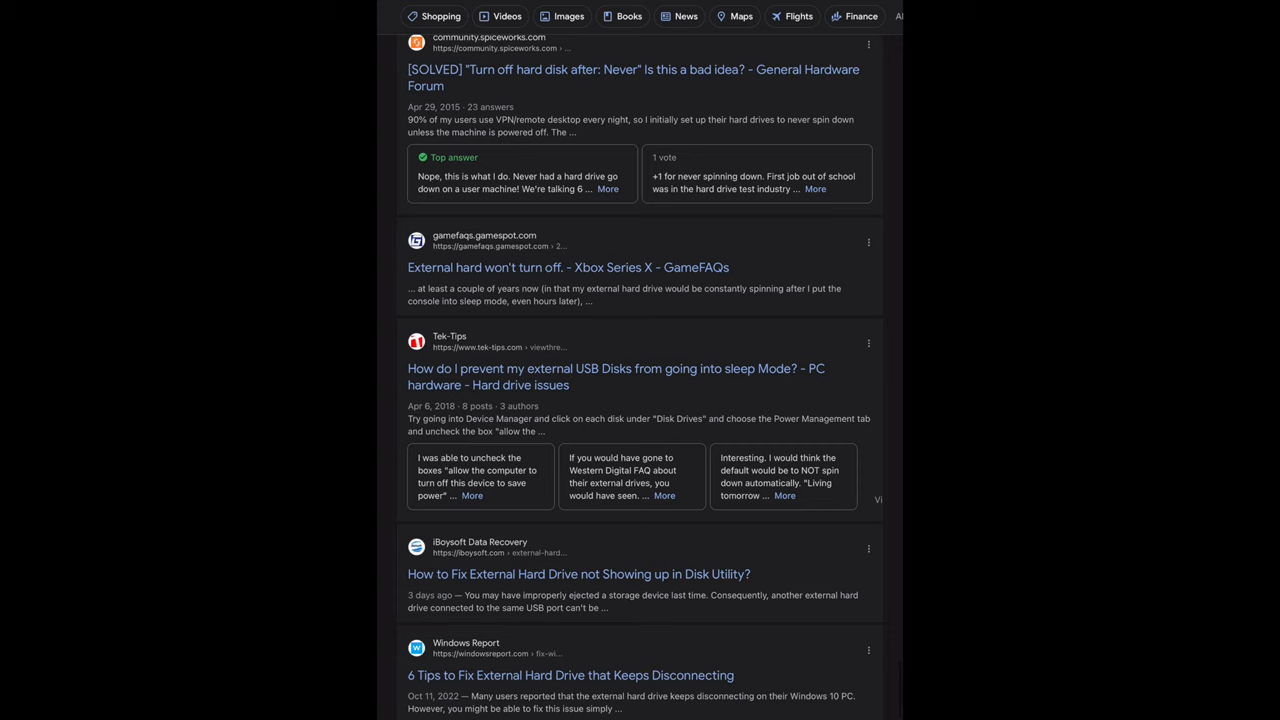
scroll("down", 3)
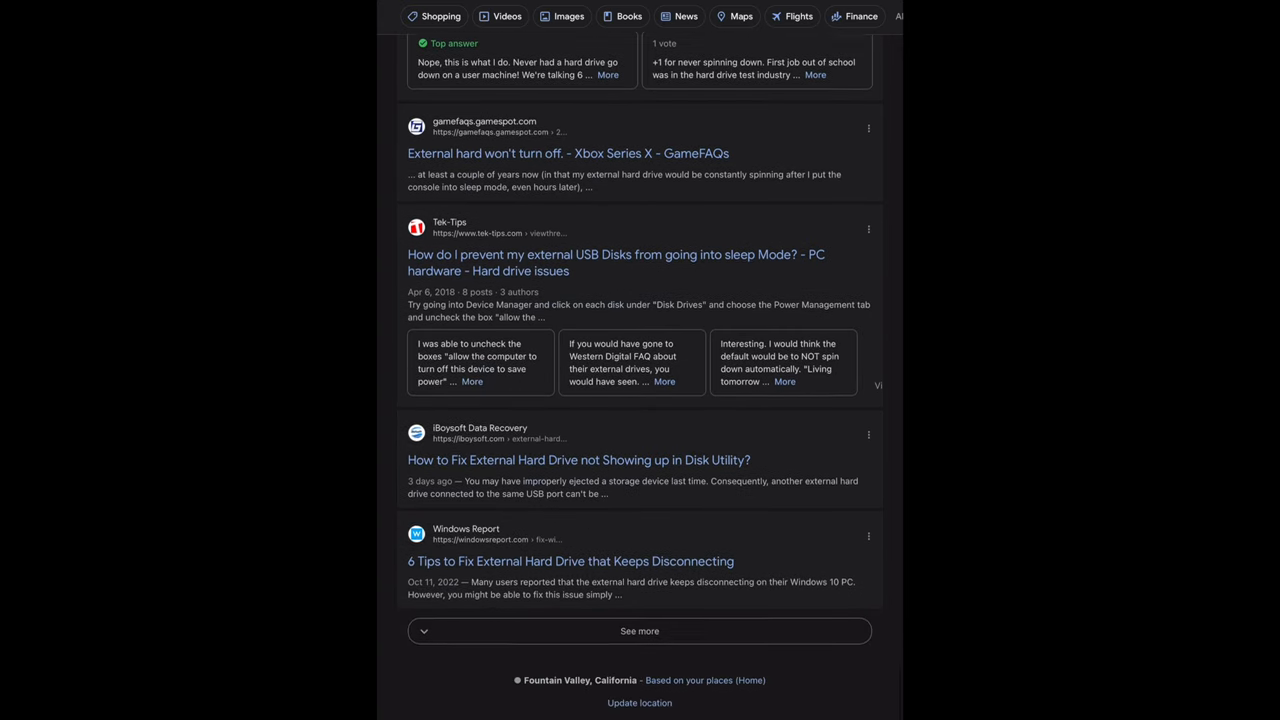
scroll("up", 3)
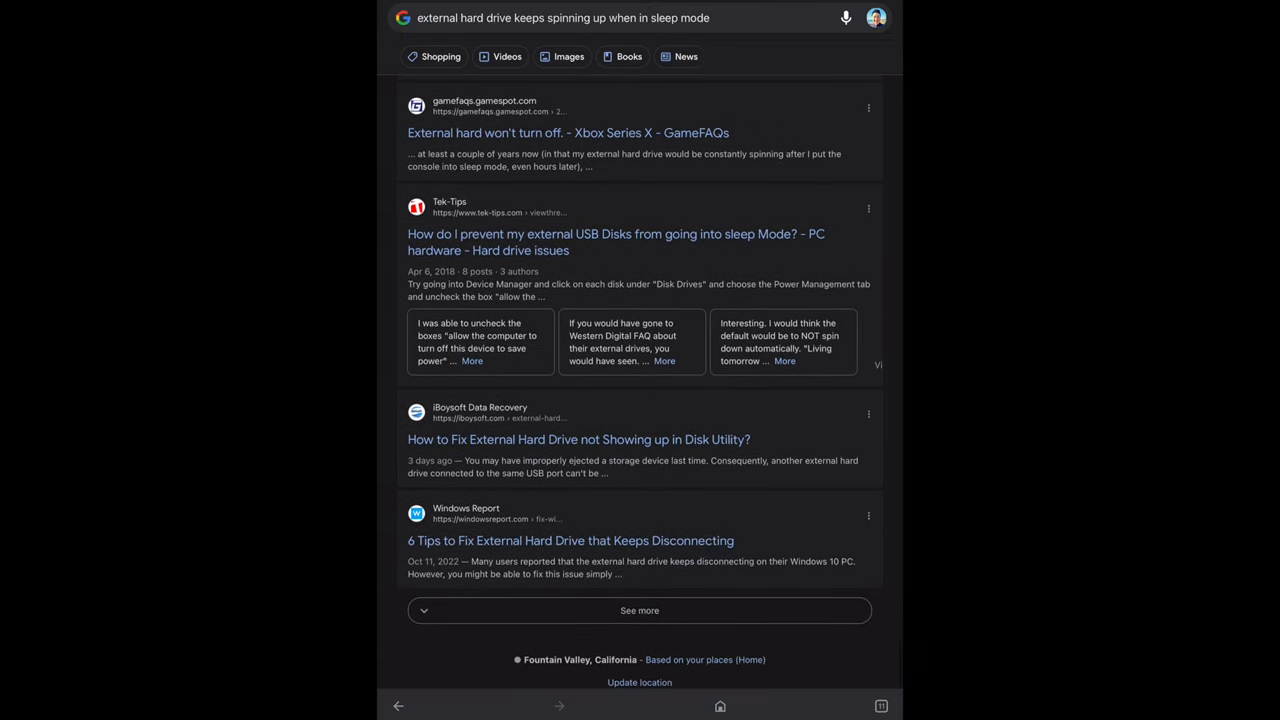
- Load the next batch of results with See more and scroll through them to the bottom
left_click(640, 610)
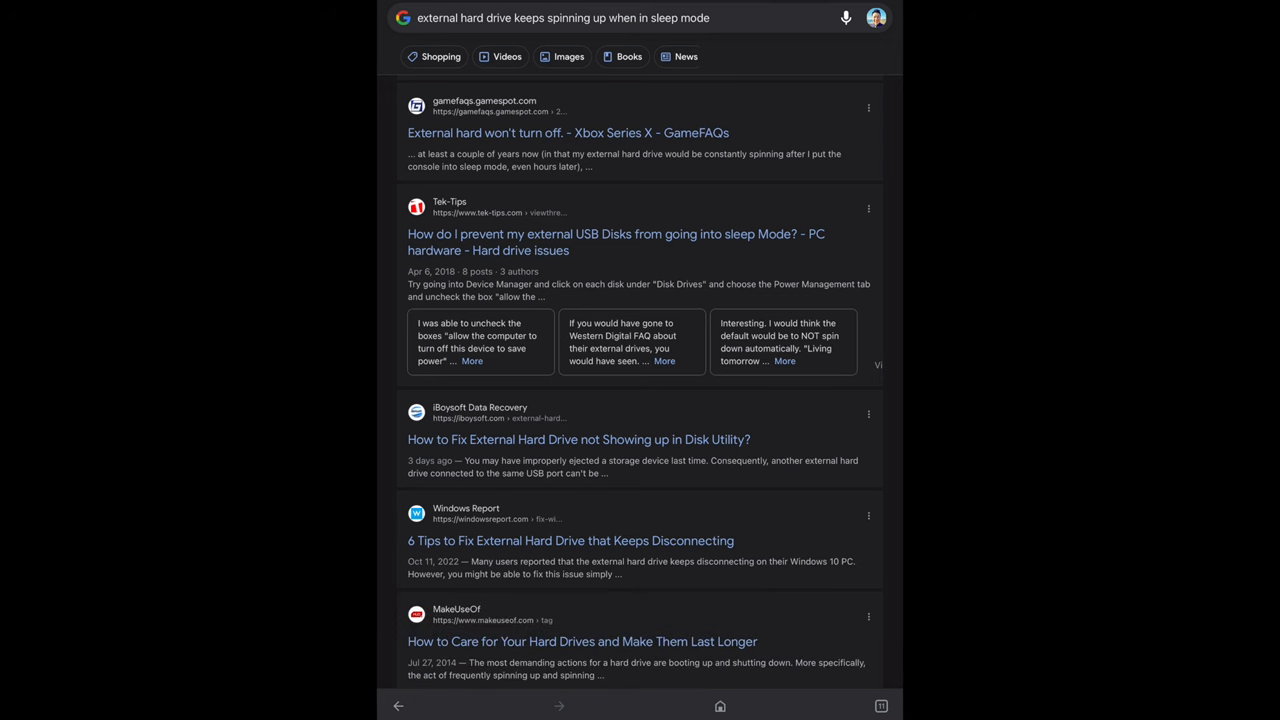
scroll("down", 3)
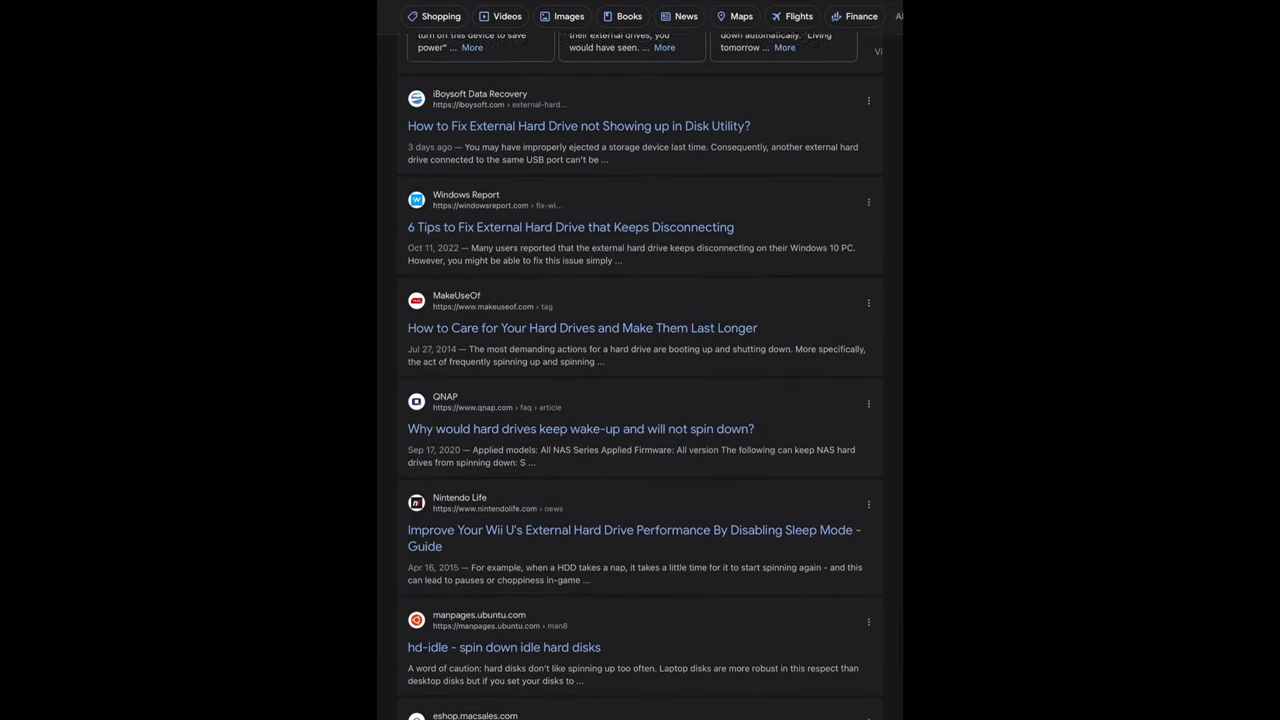
scroll("down", 3)
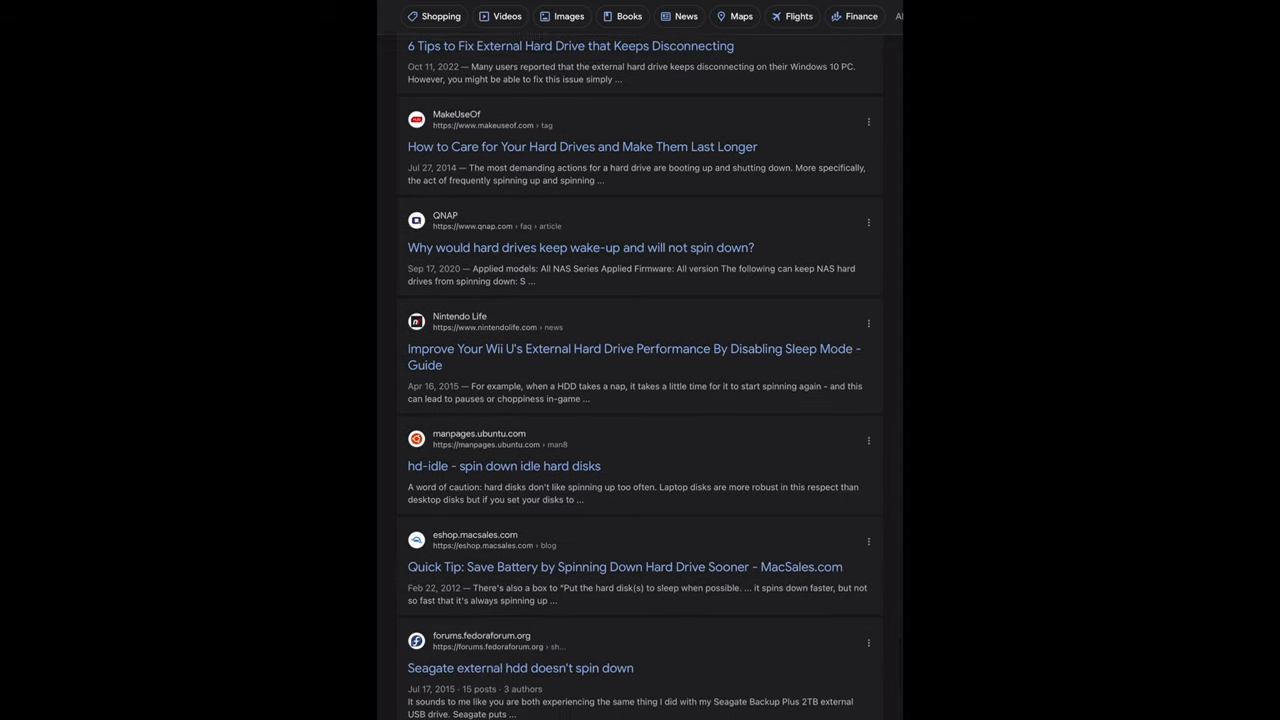
scroll("down", 3)
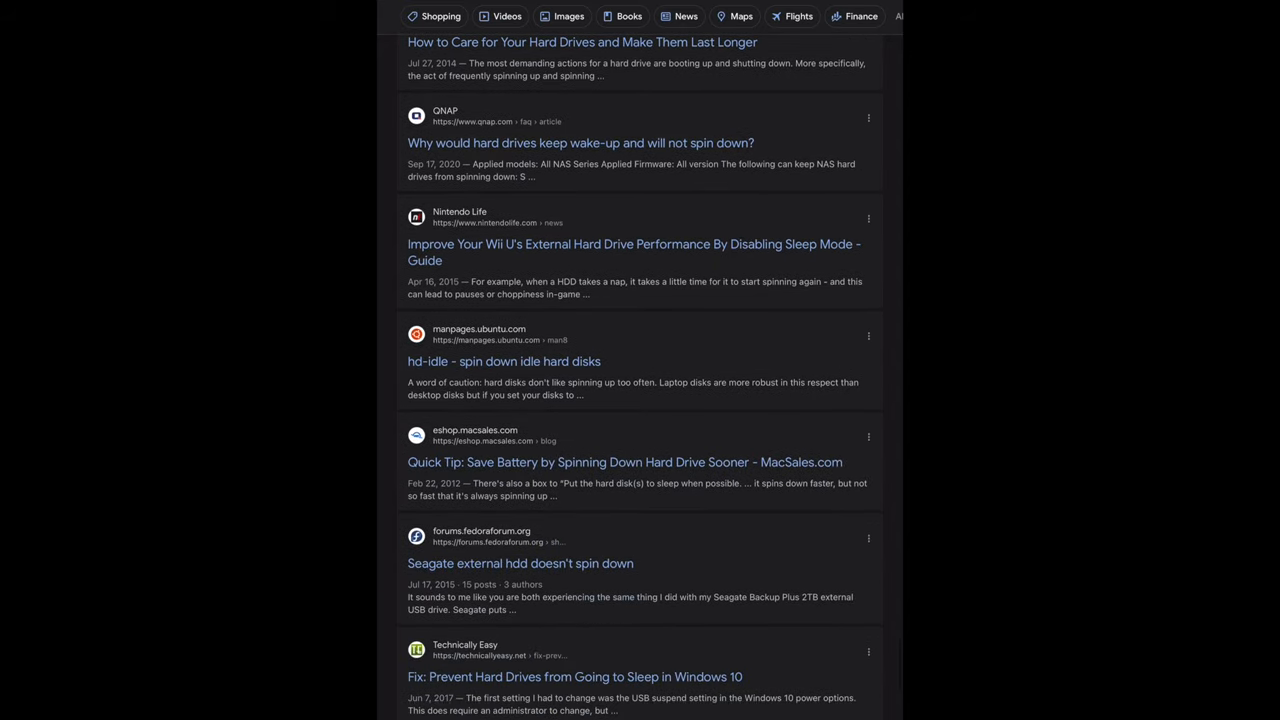
scroll("down", 3)
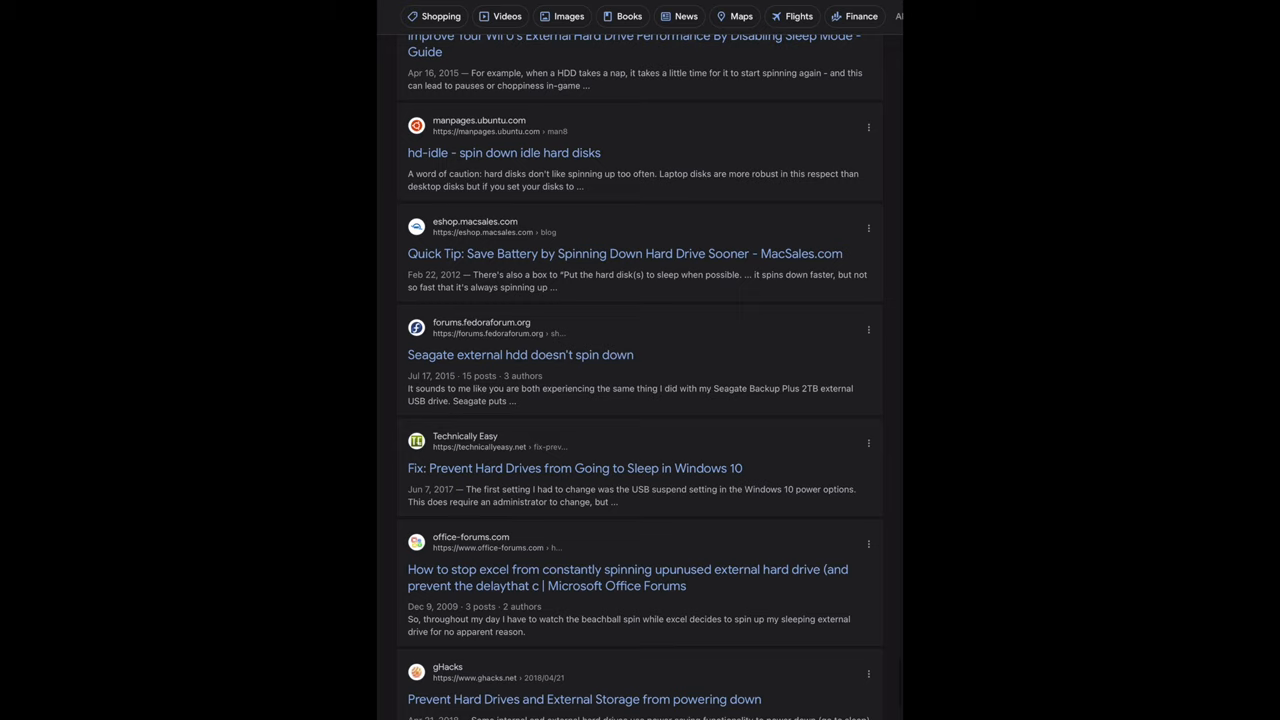
scroll("down", 3)
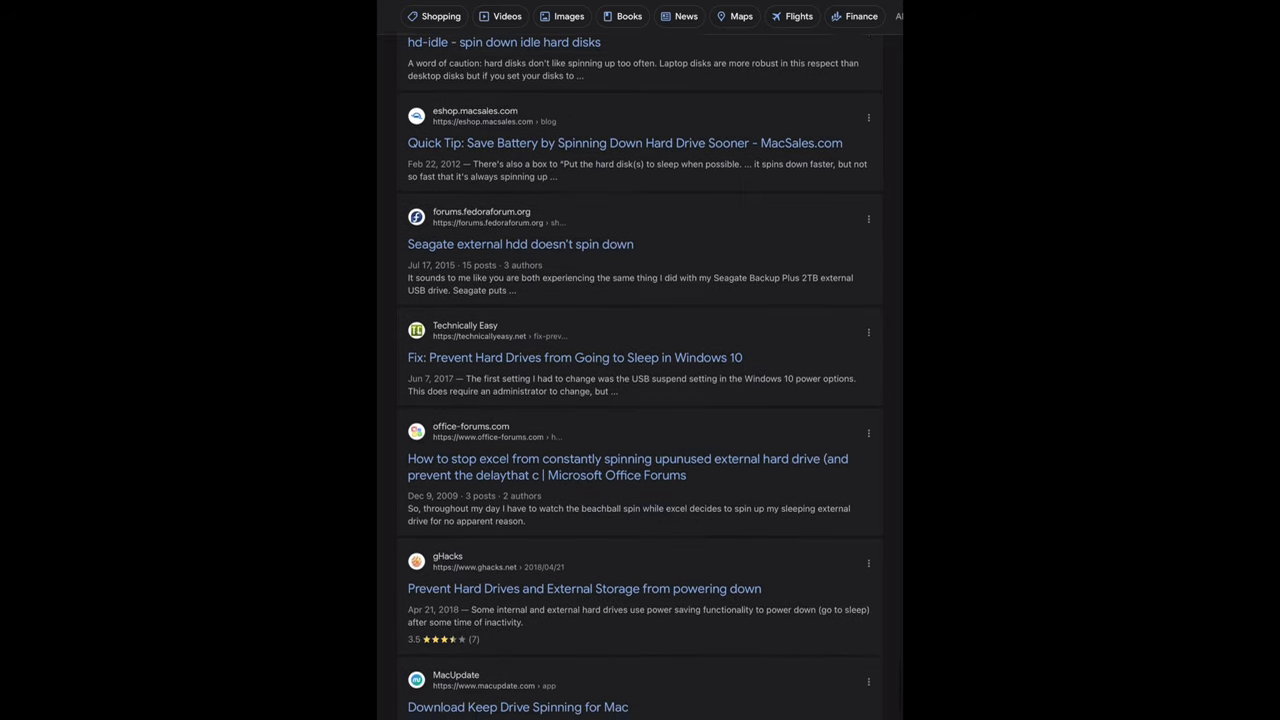
scroll("down", 3)
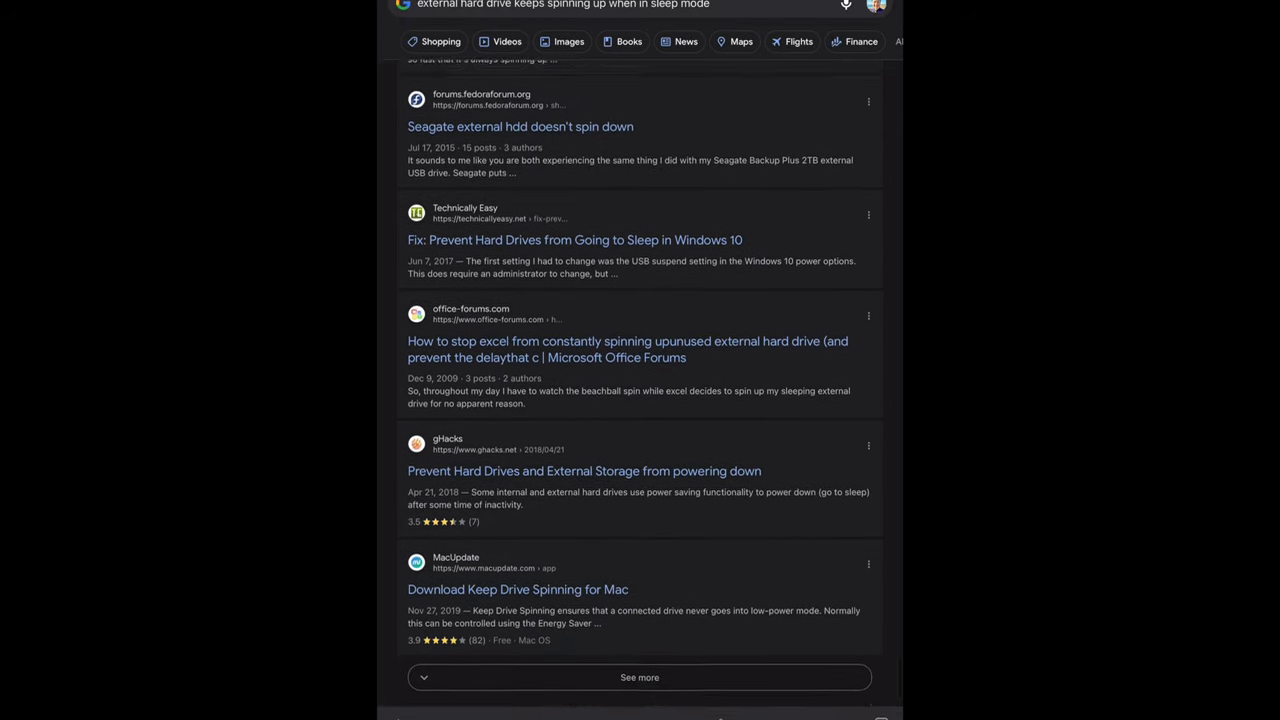
scroll("down", 3)
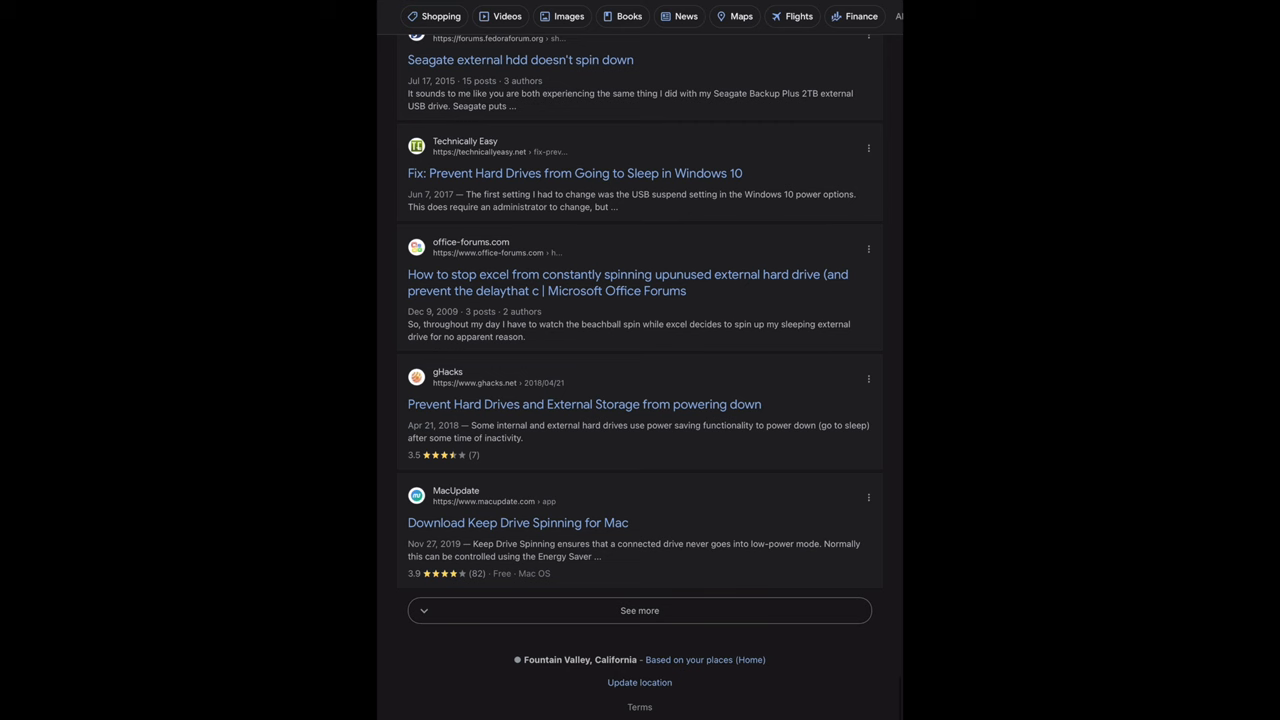
scroll("down", 3)
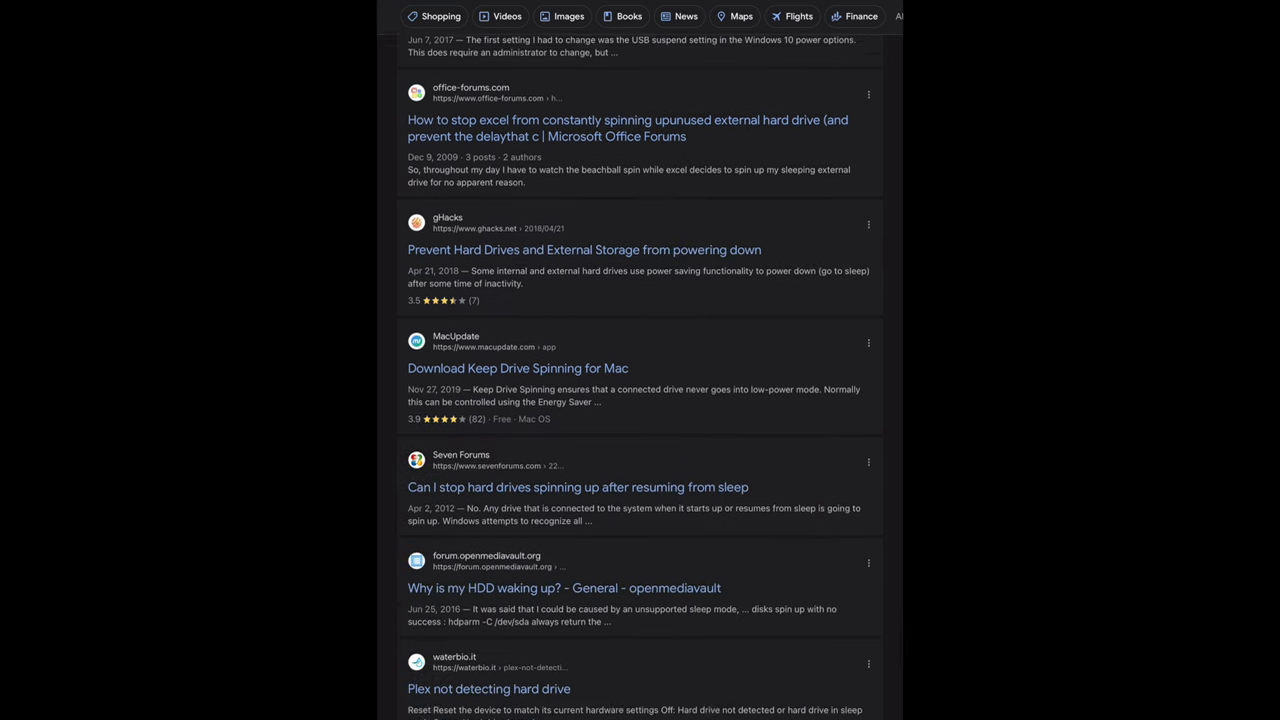
scroll("down", 3)
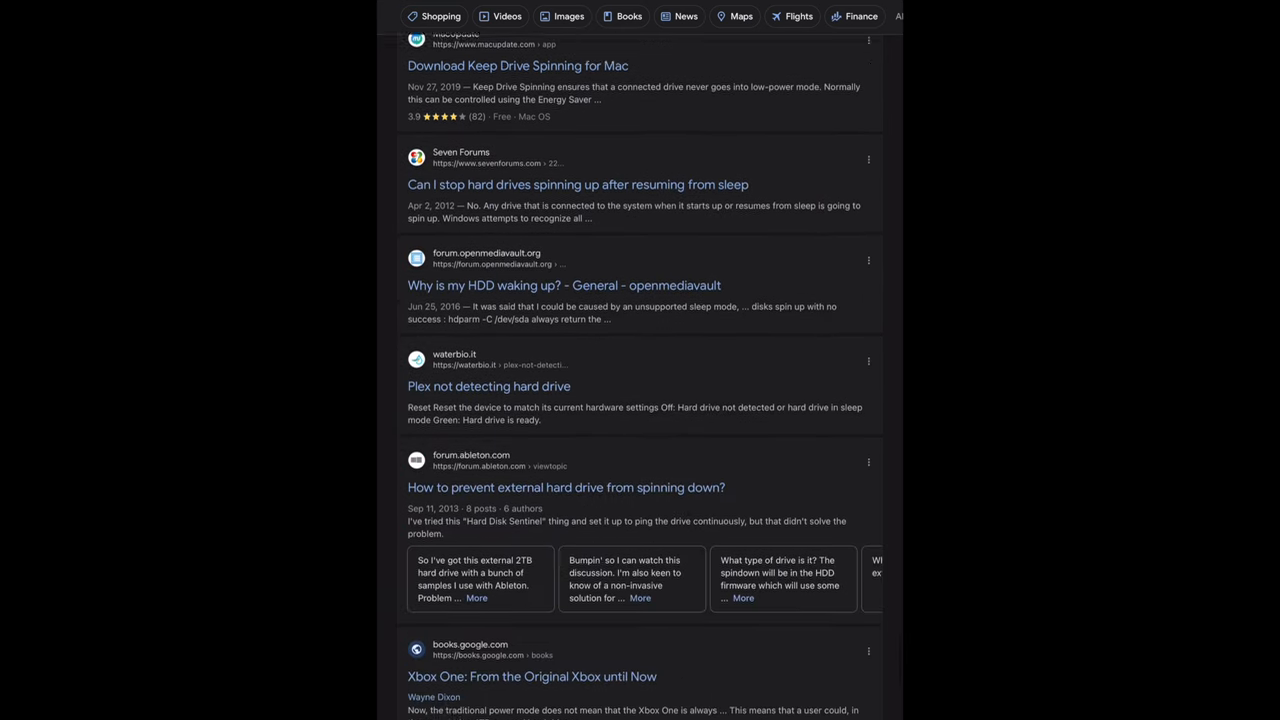
scroll("down", 3)
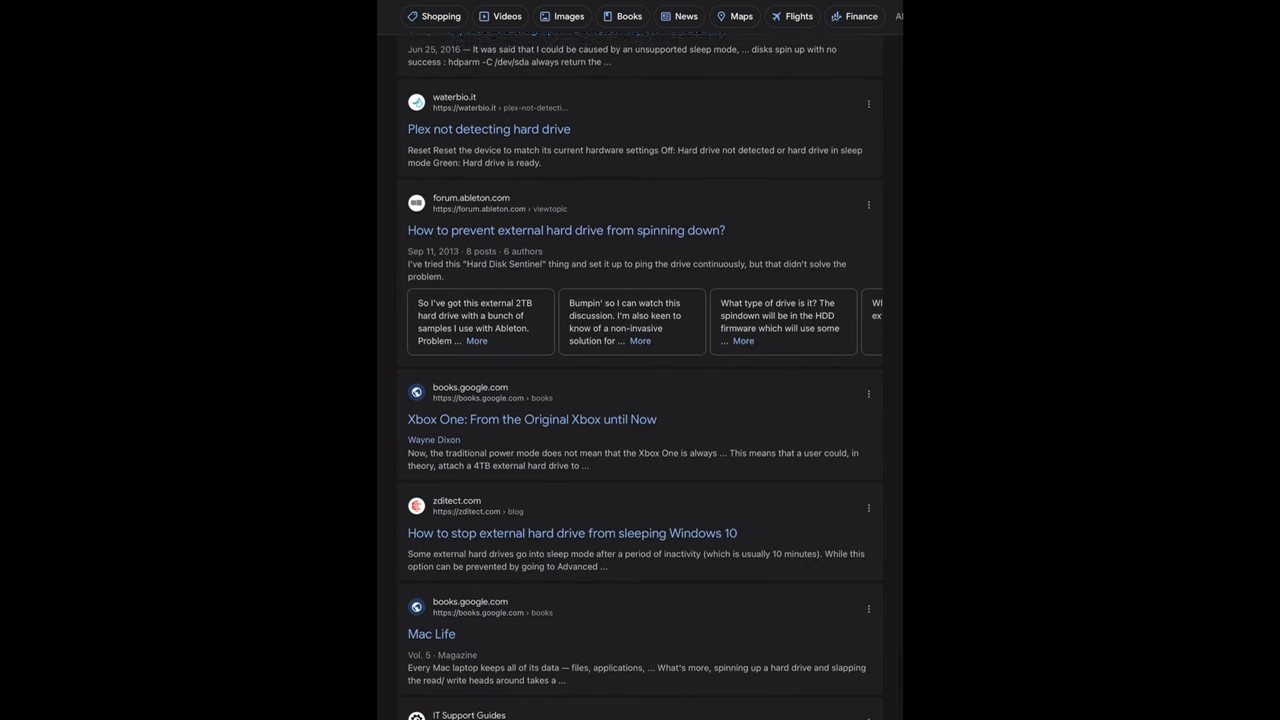
scroll("down", 3)
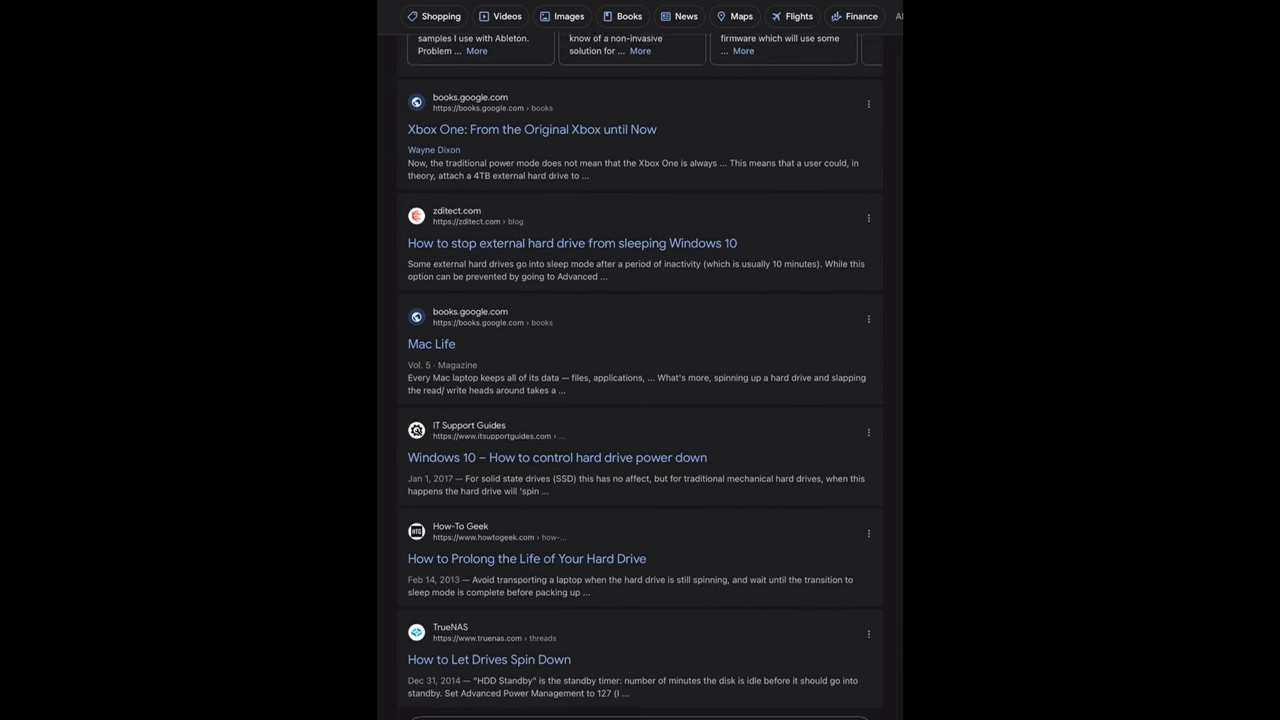
scroll("down", 3)
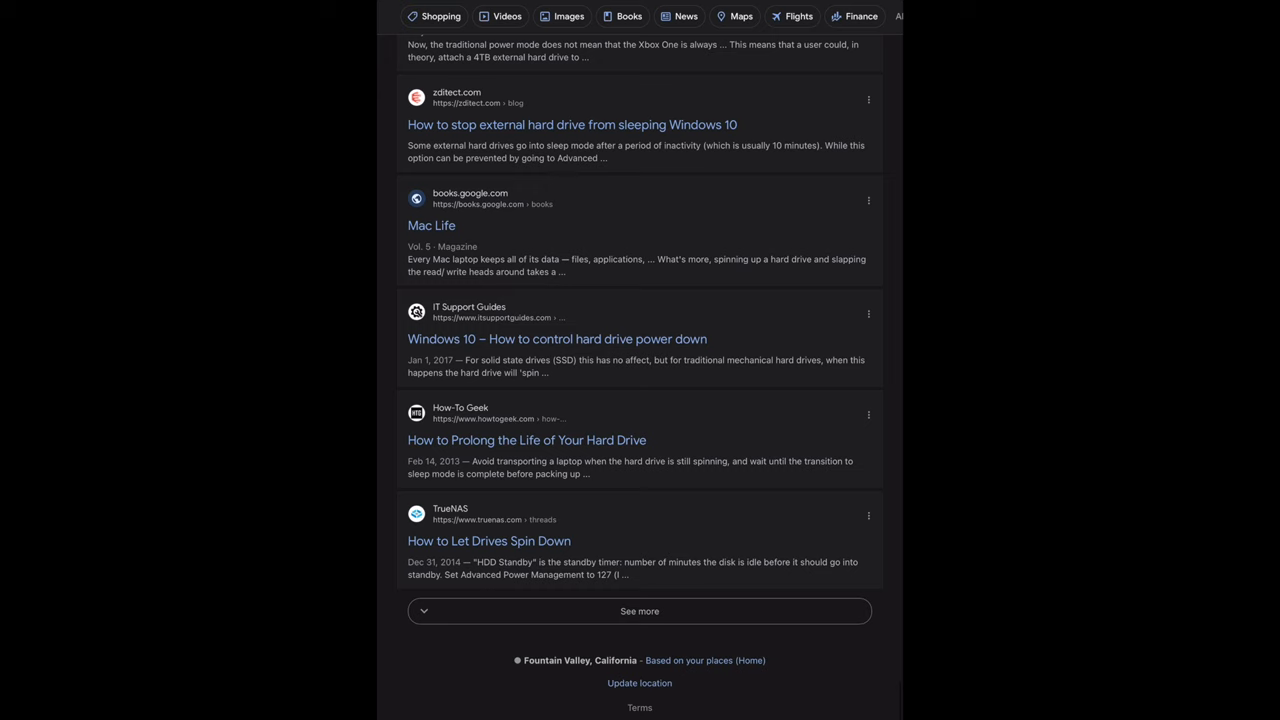